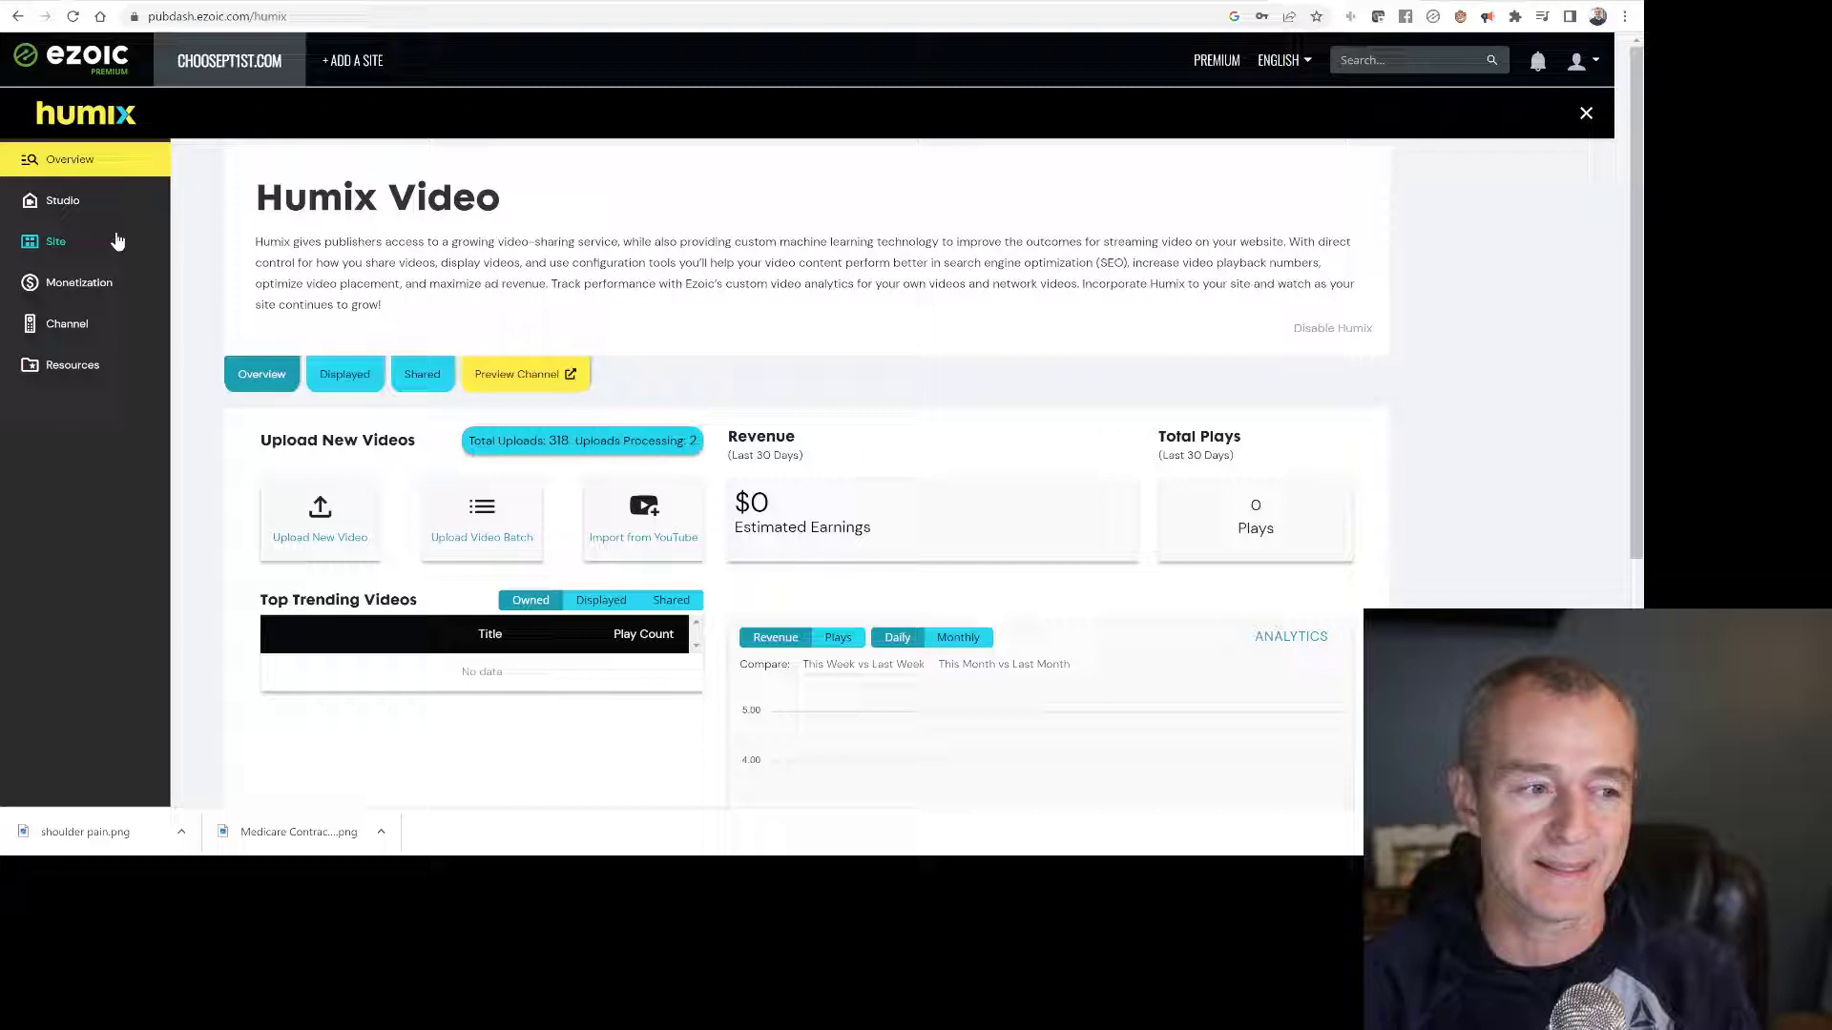
pyautogui.moveTo(80, 301)
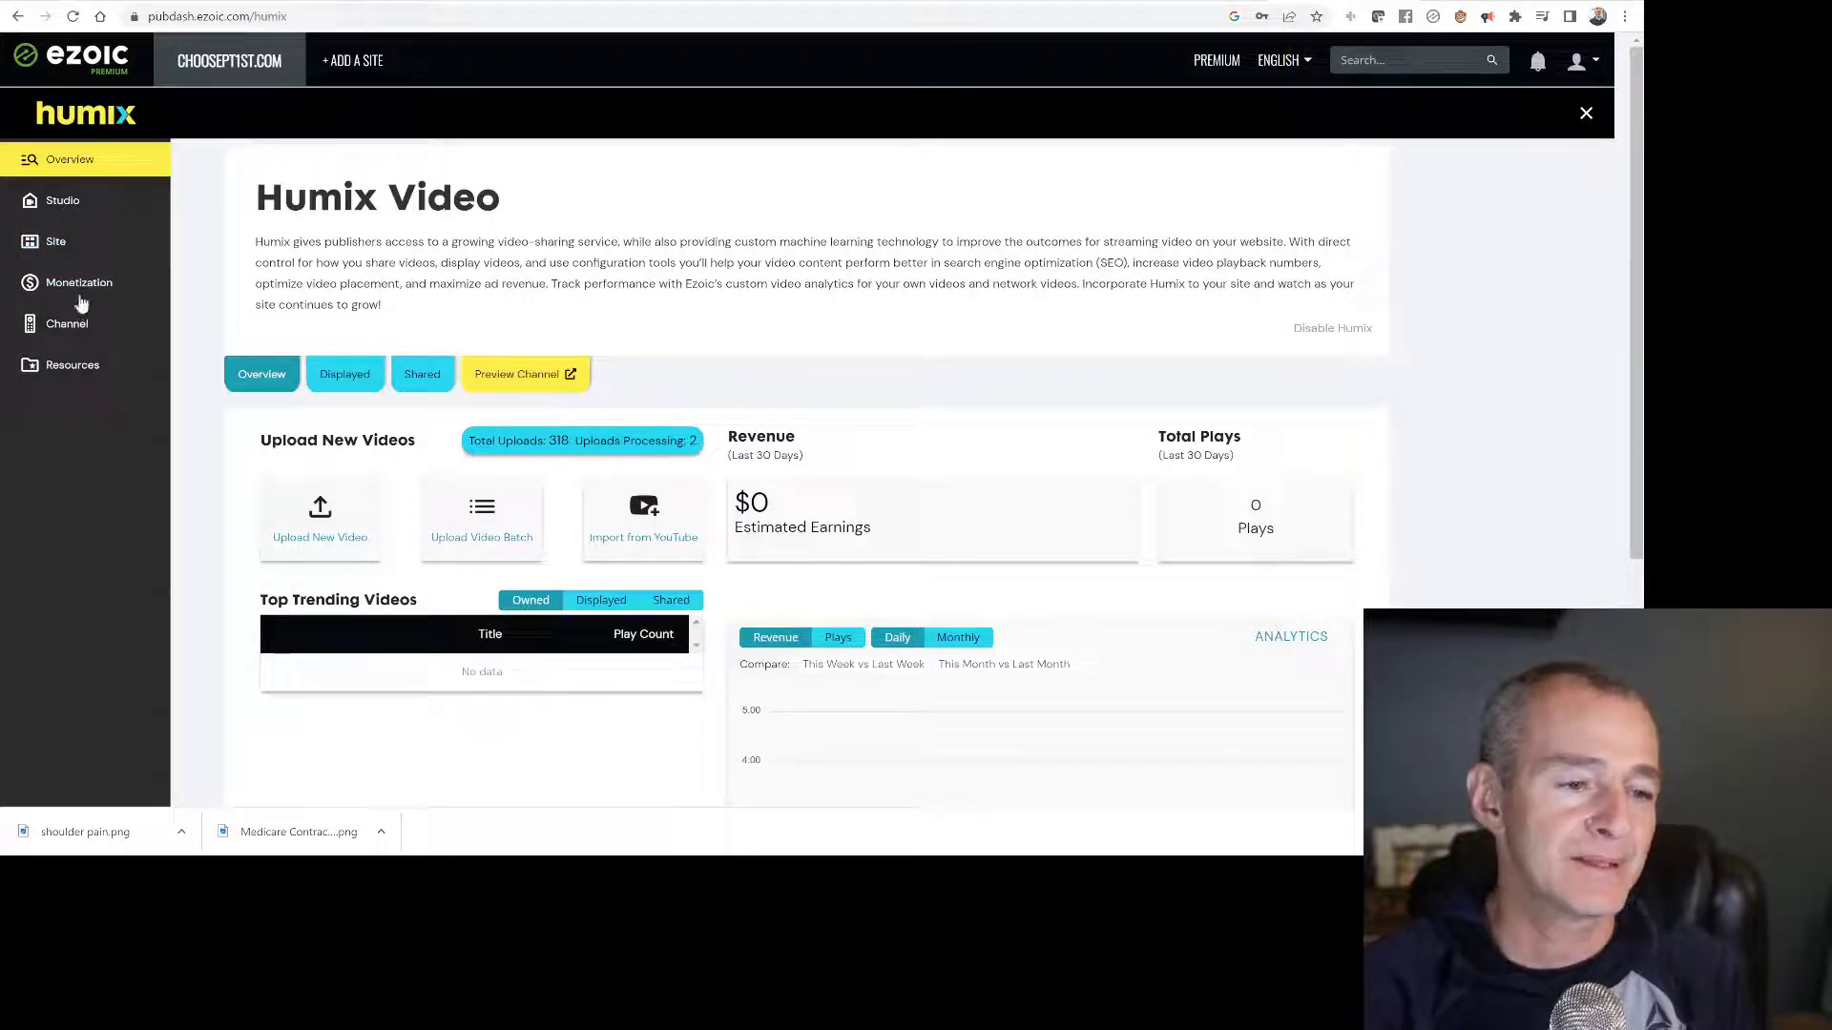
# - Go to the Channel page listing the uploaded videos shared on Humix
pyautogui.click(66, 322)
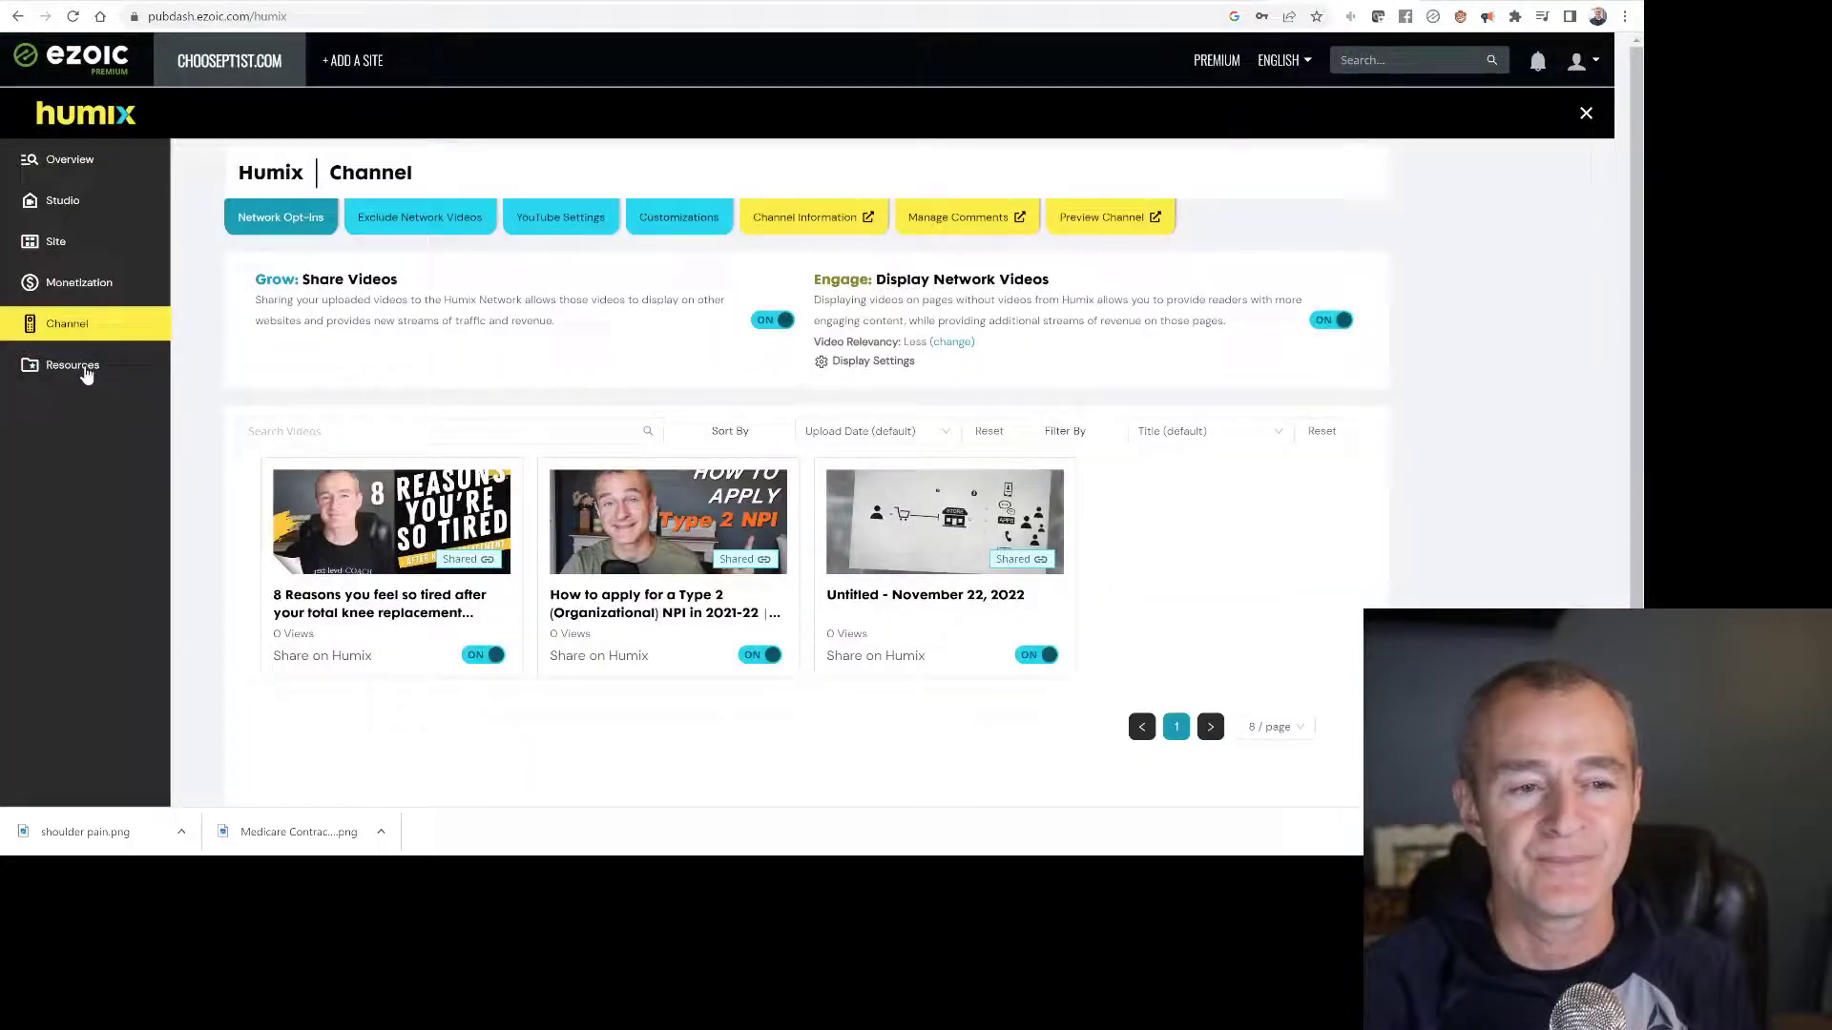
pyautogui.moveTo(577, 229)
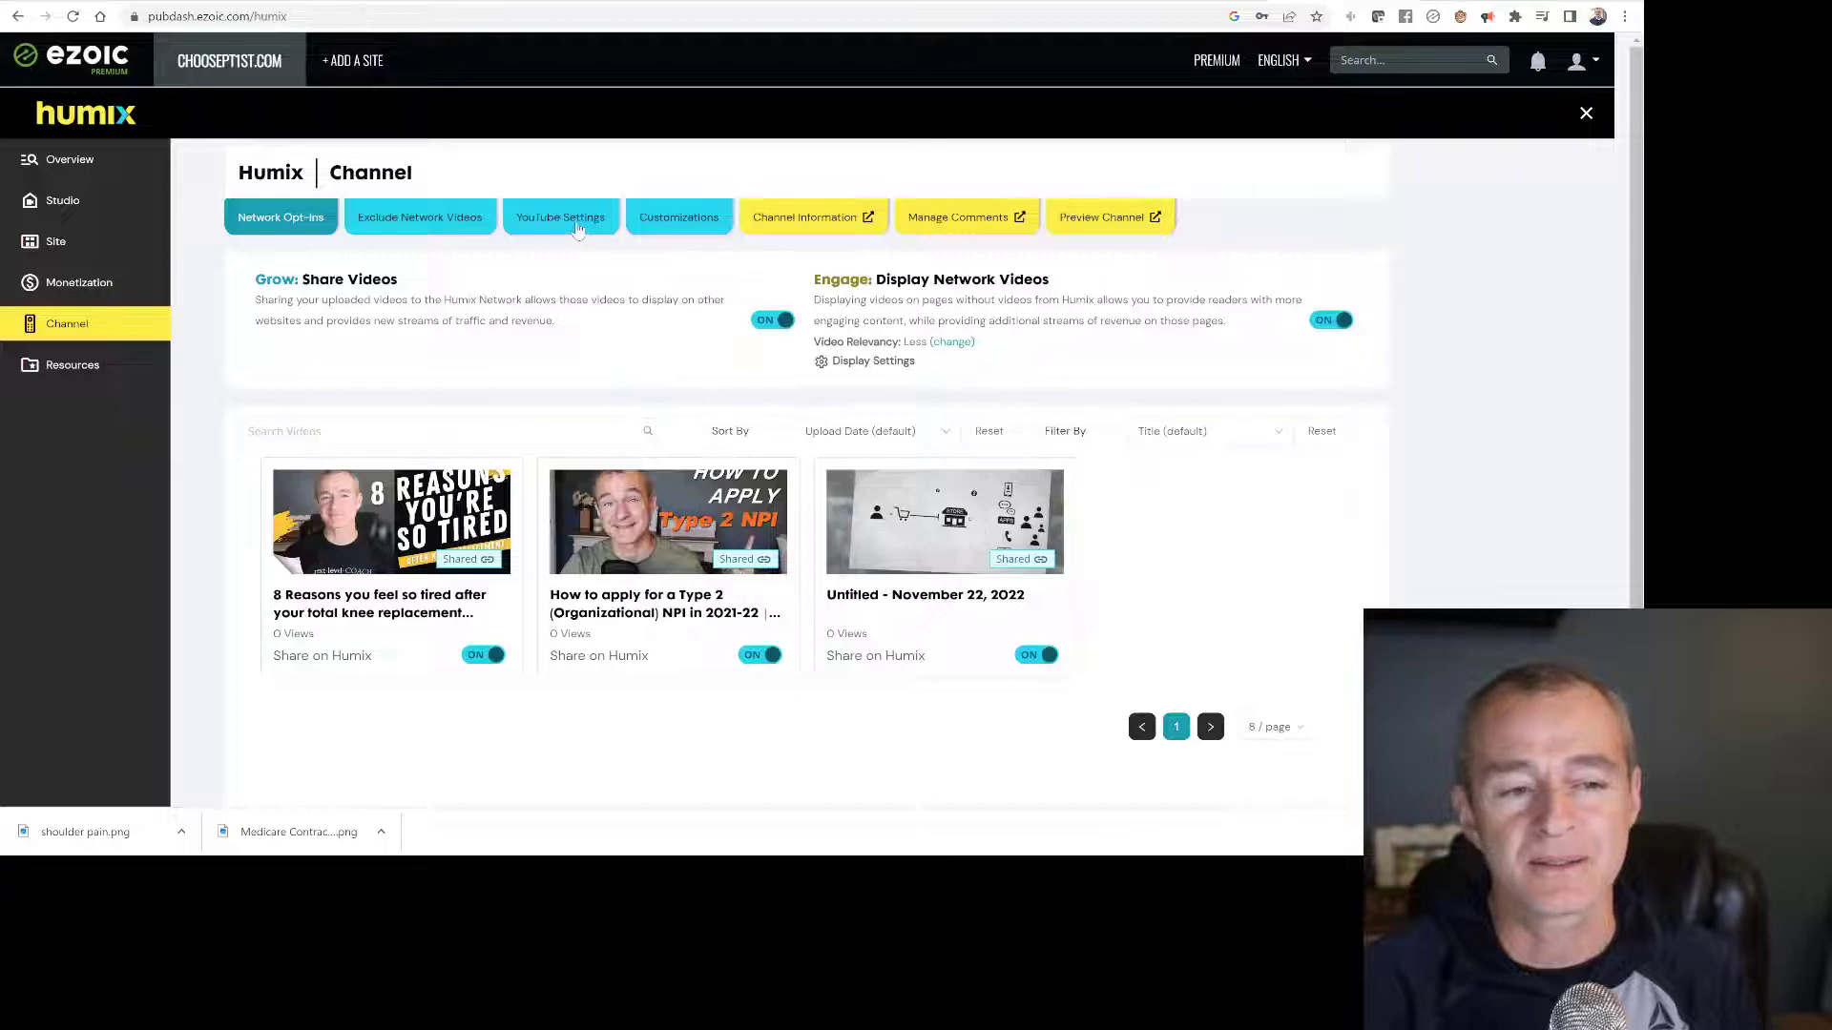
# - In YouTube Settings, link The Shoulder Guide as a fourth authorized channel
pyautogui.click(561, 216)
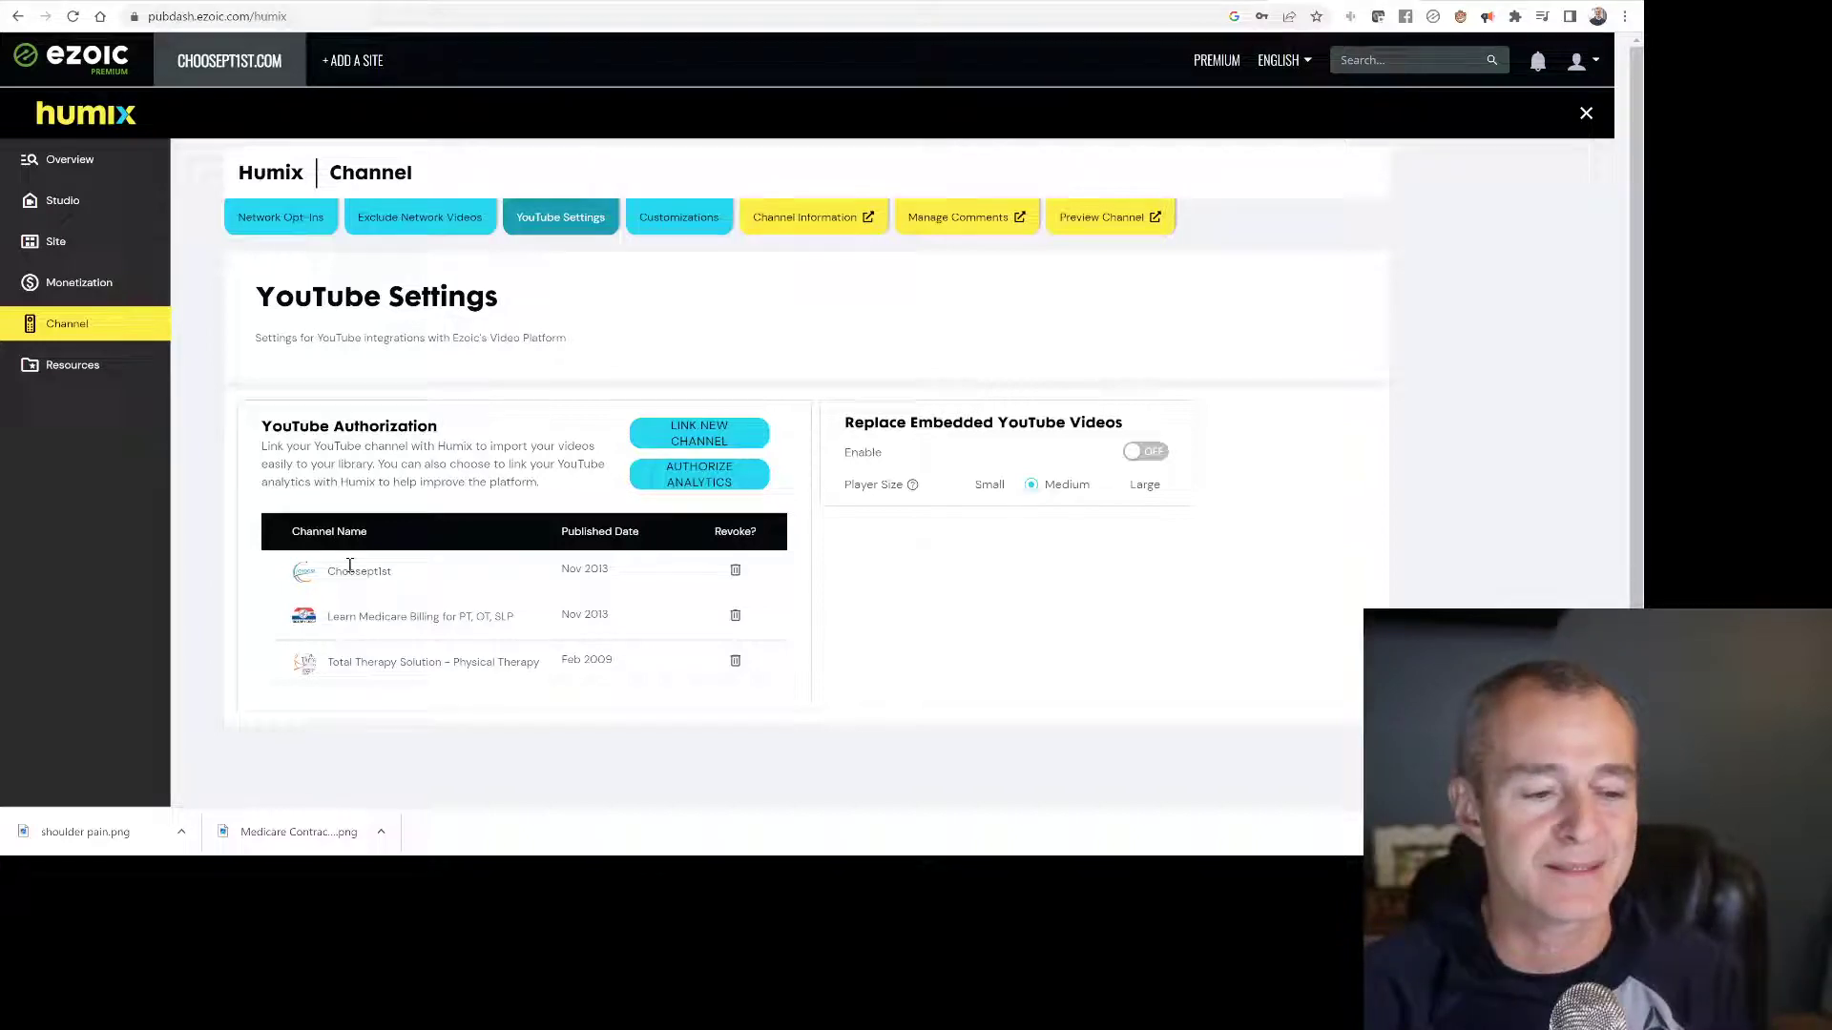
pyautogui.click(699, 473)
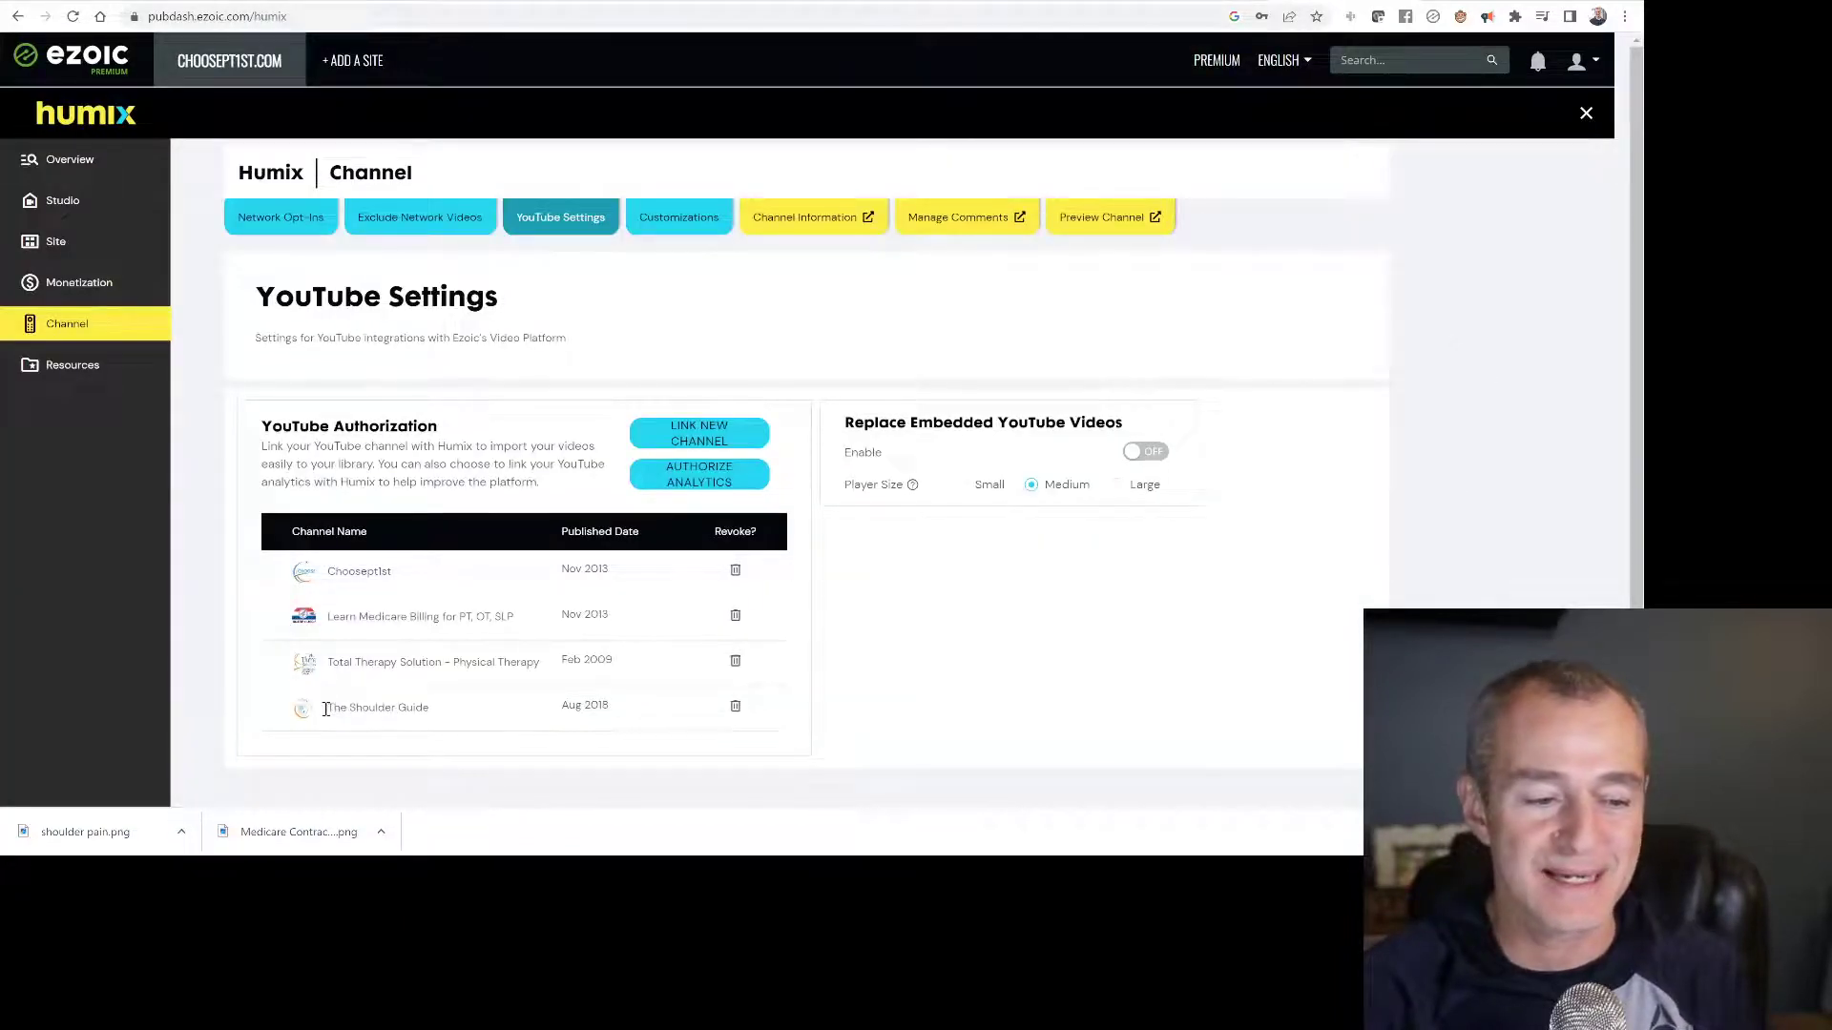
pyautogui.doubleClick(376, 706)
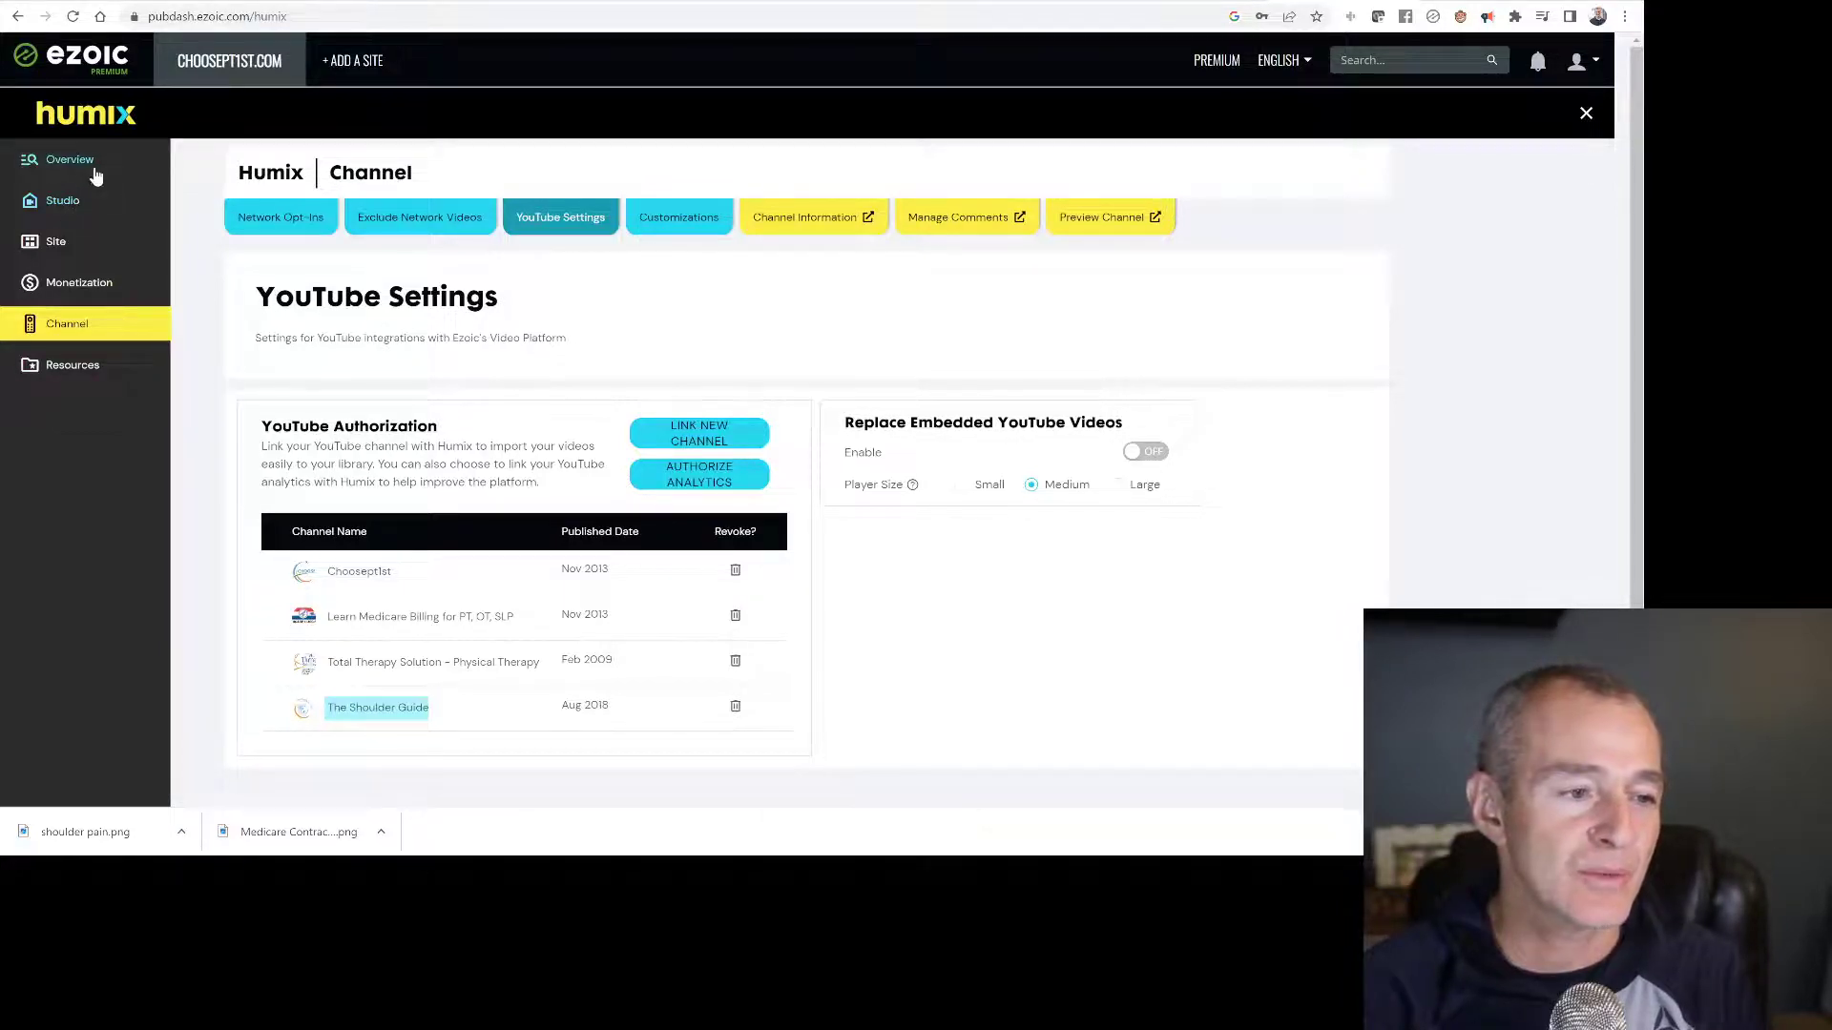
# - Return to the Humix Video overview and start an Import from YouTube
pyautogui.click(69, 160)
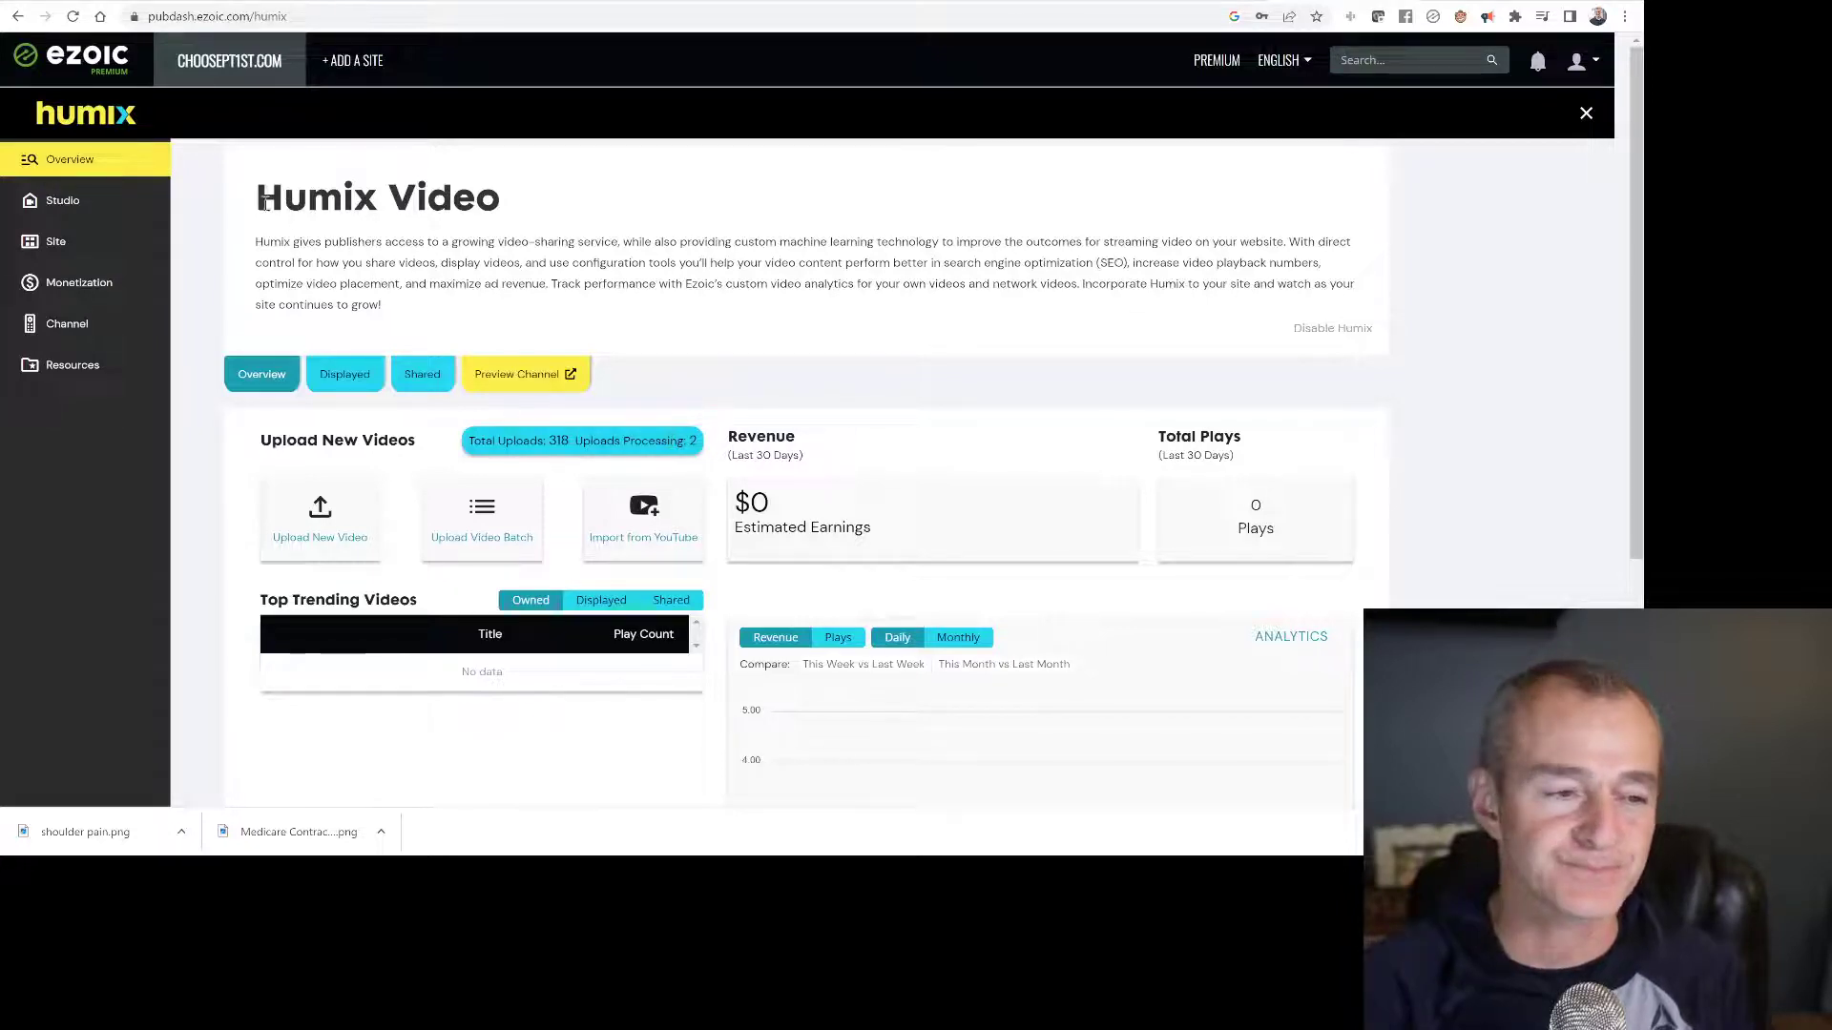
pyautogui.scroll(-3)
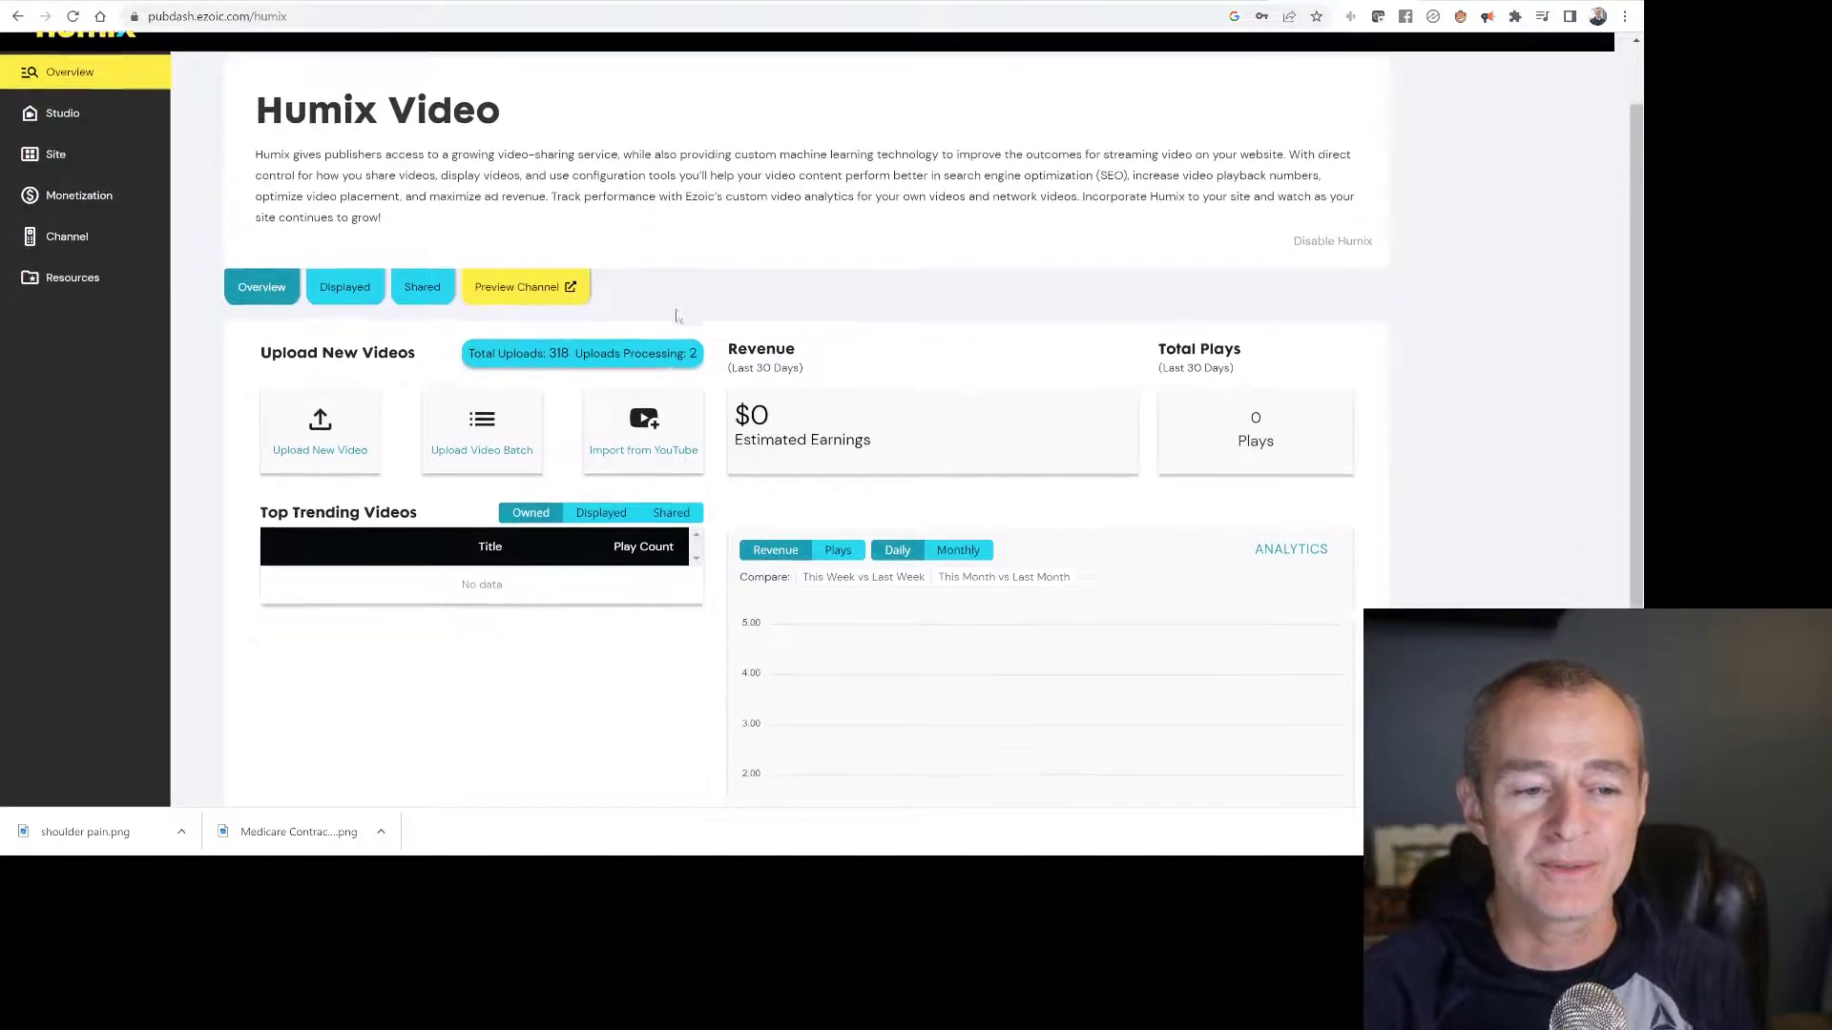
pyautogui.scroll(-3)
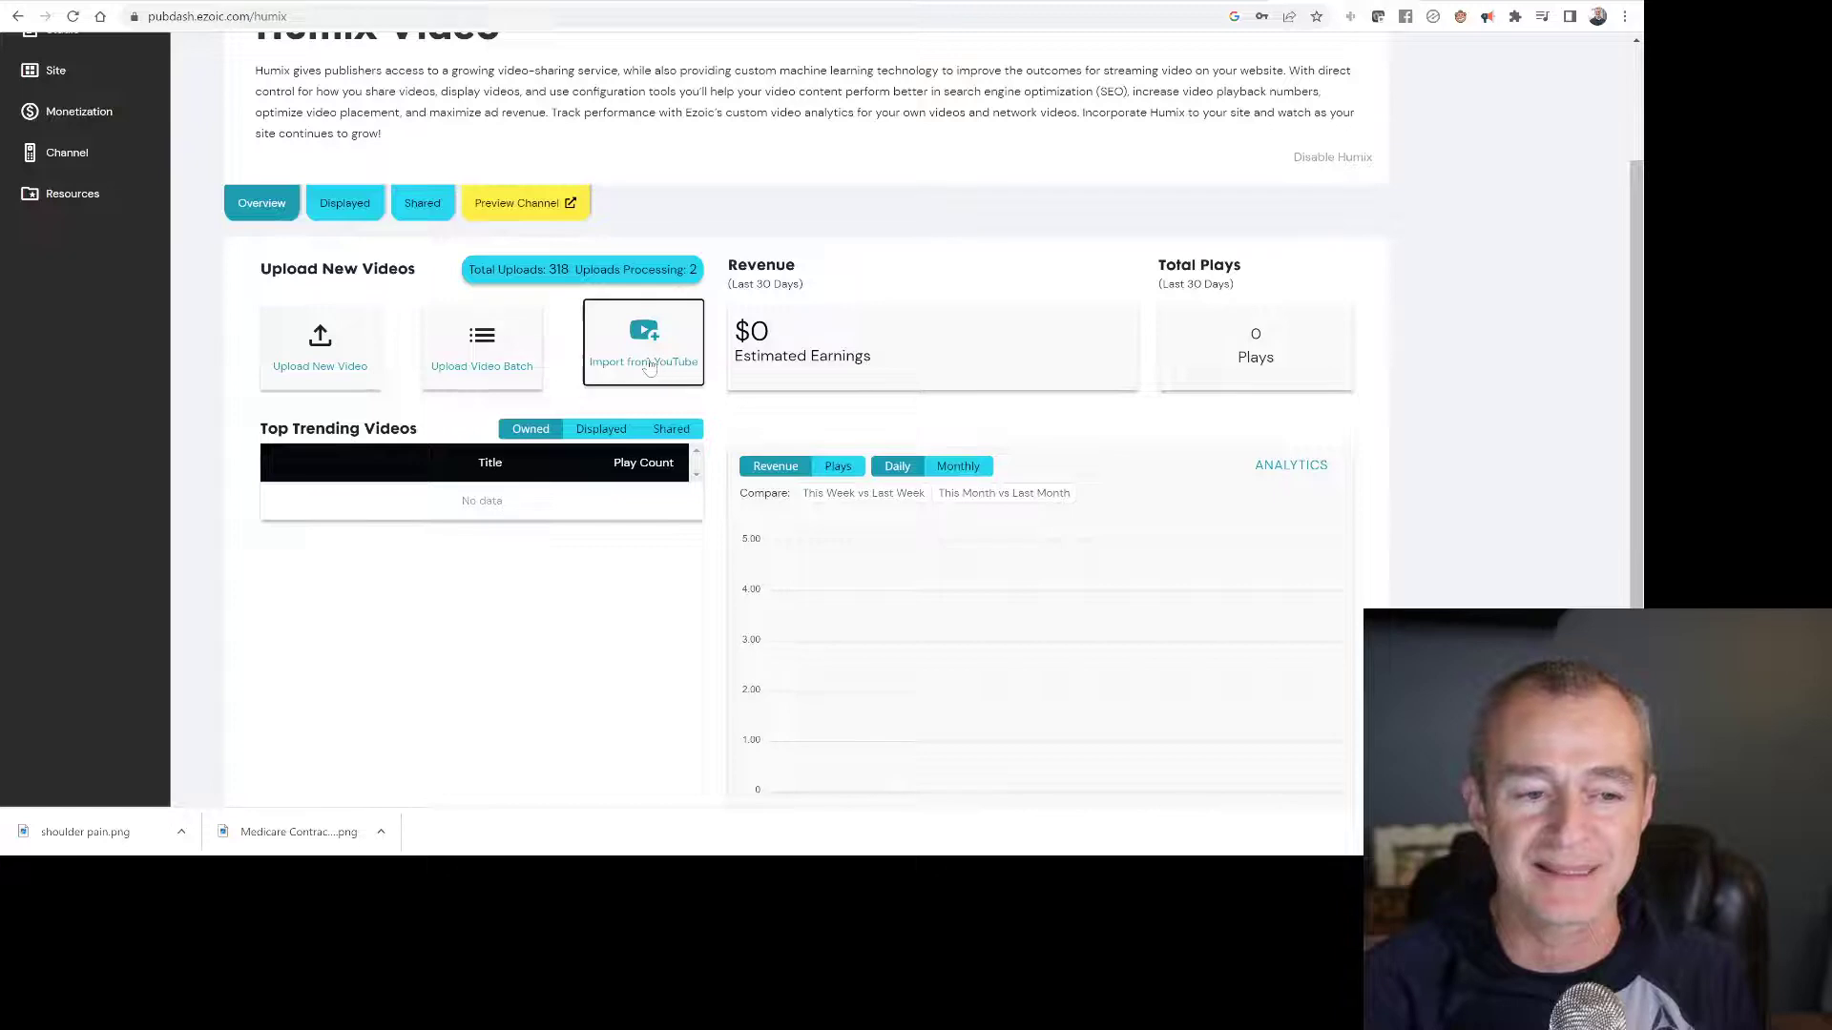
pyautogui.click(643, 341)
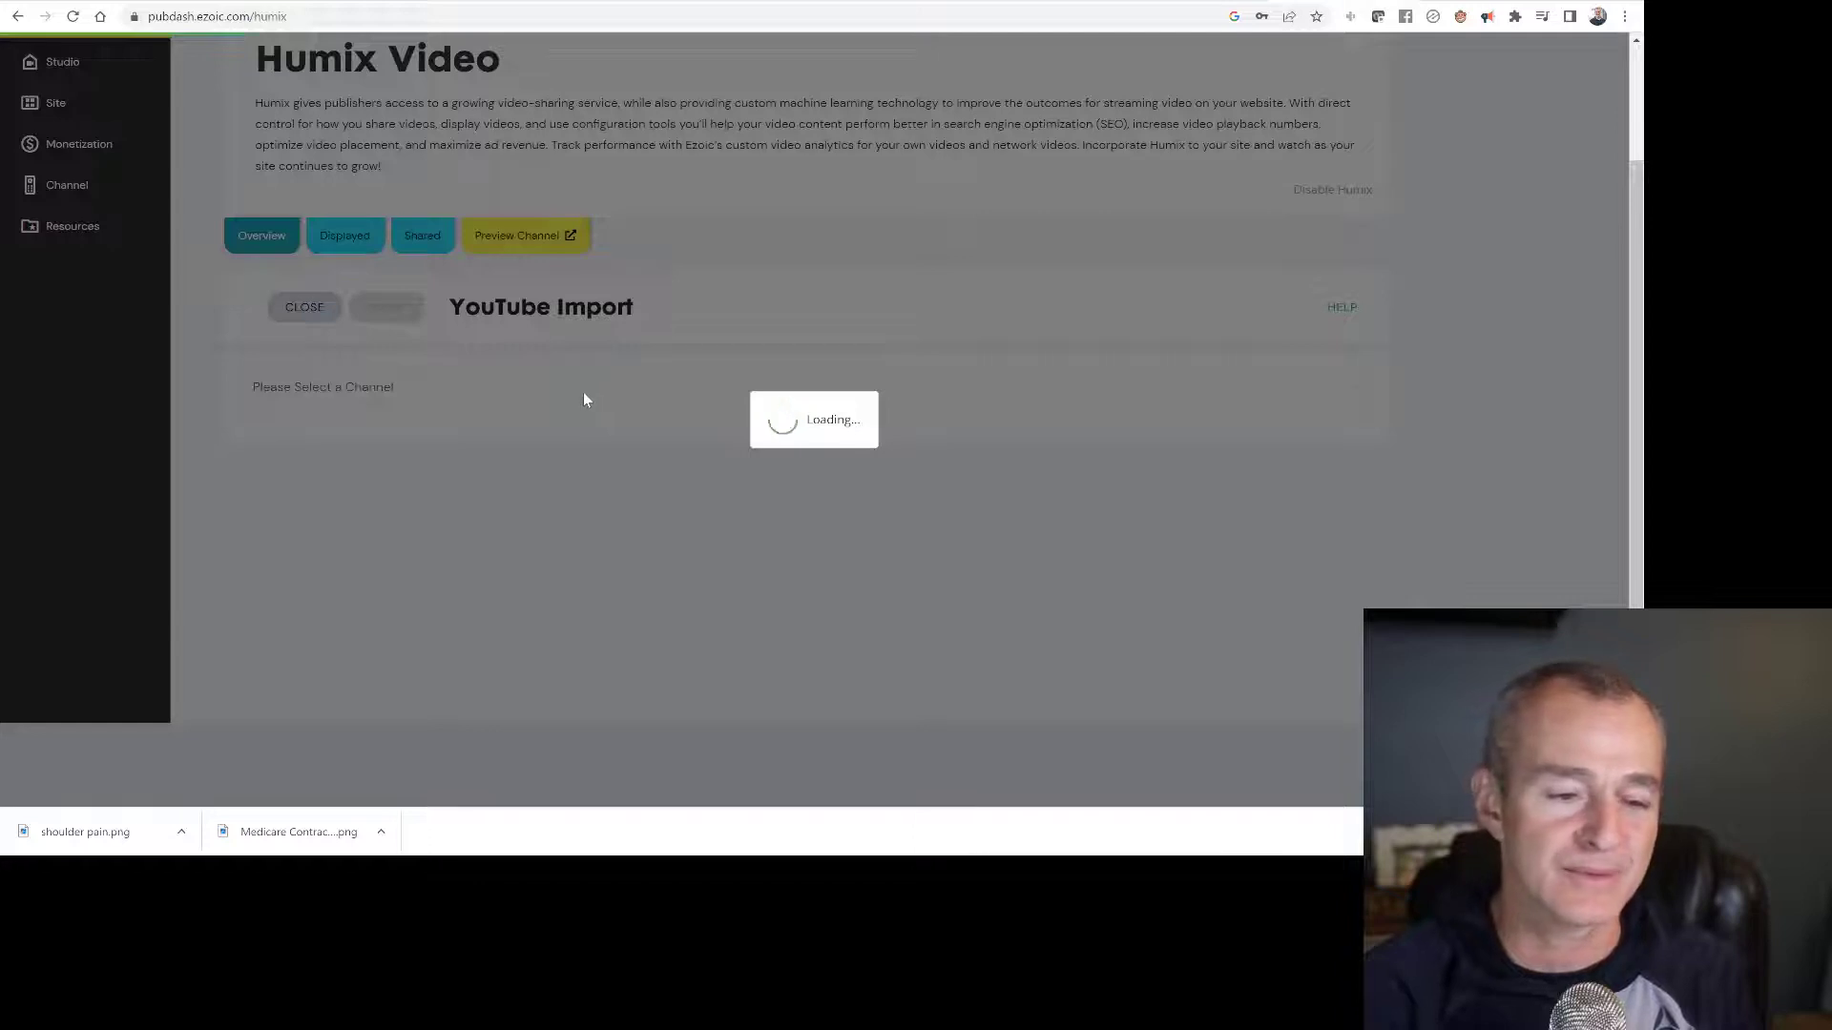
pyautogui.moveTo(611, 744)
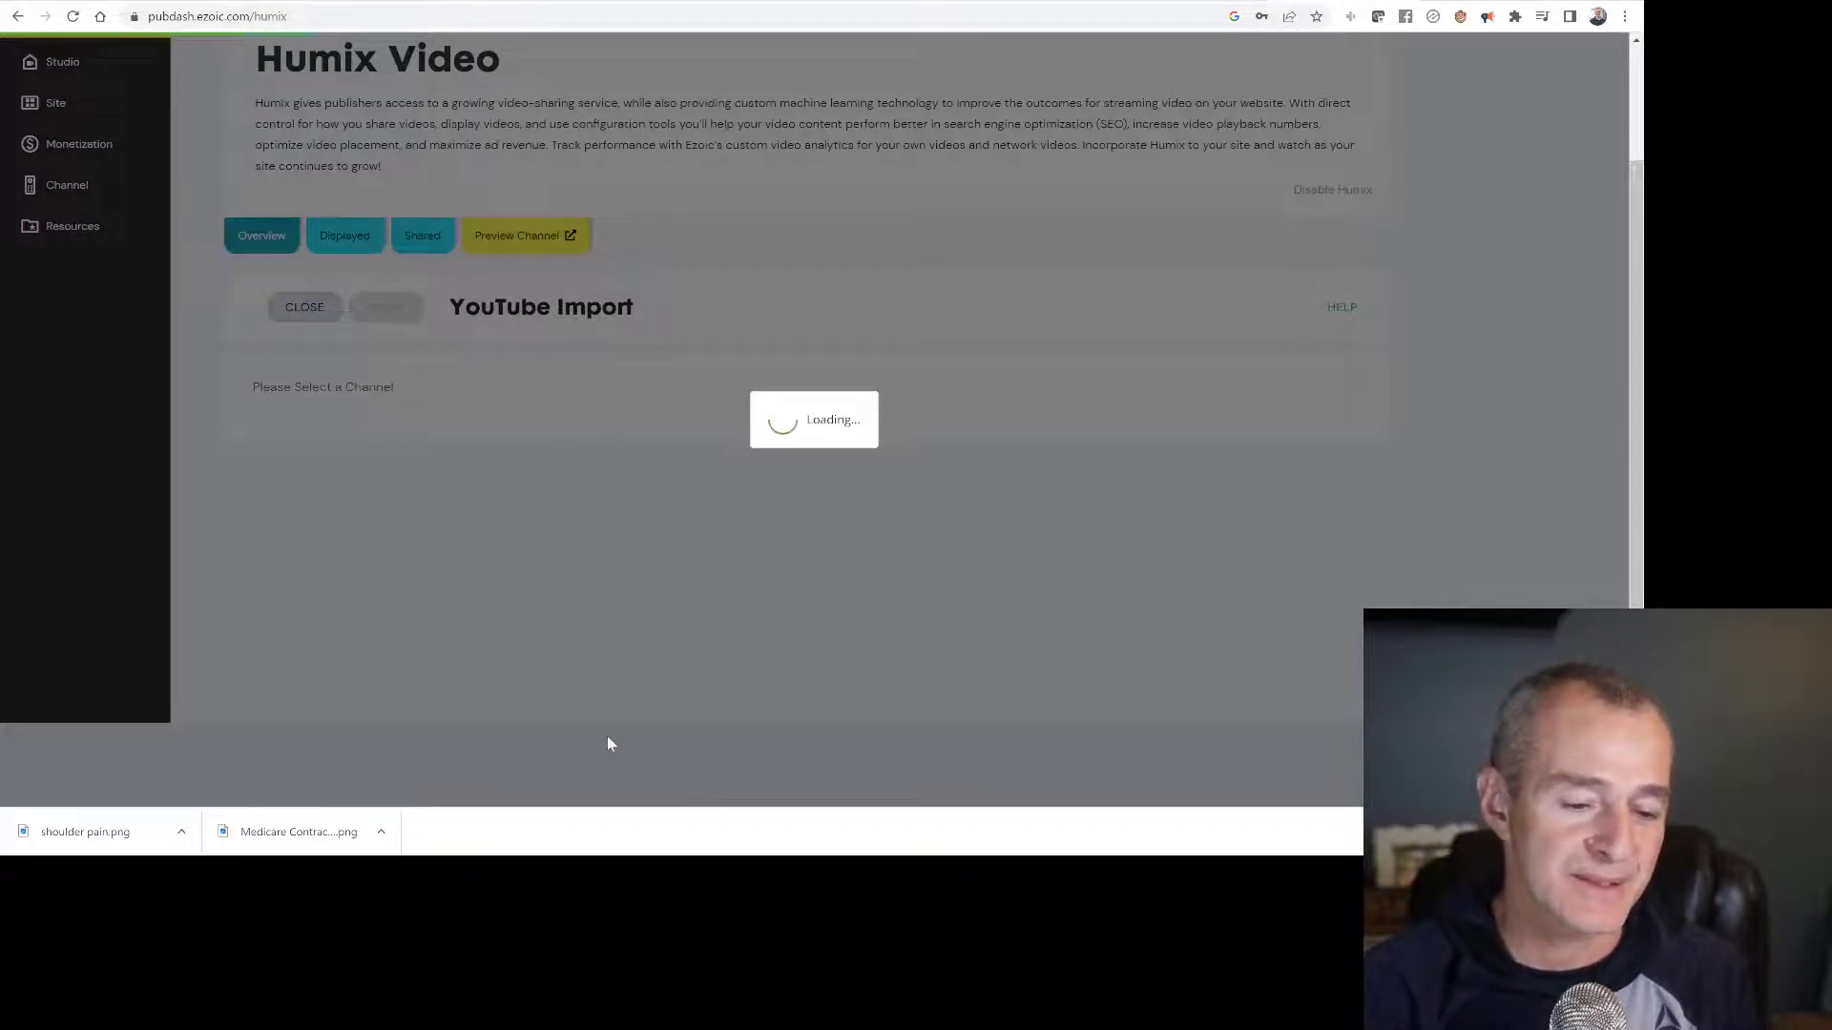
pyautogui.moveTo(657, 618)
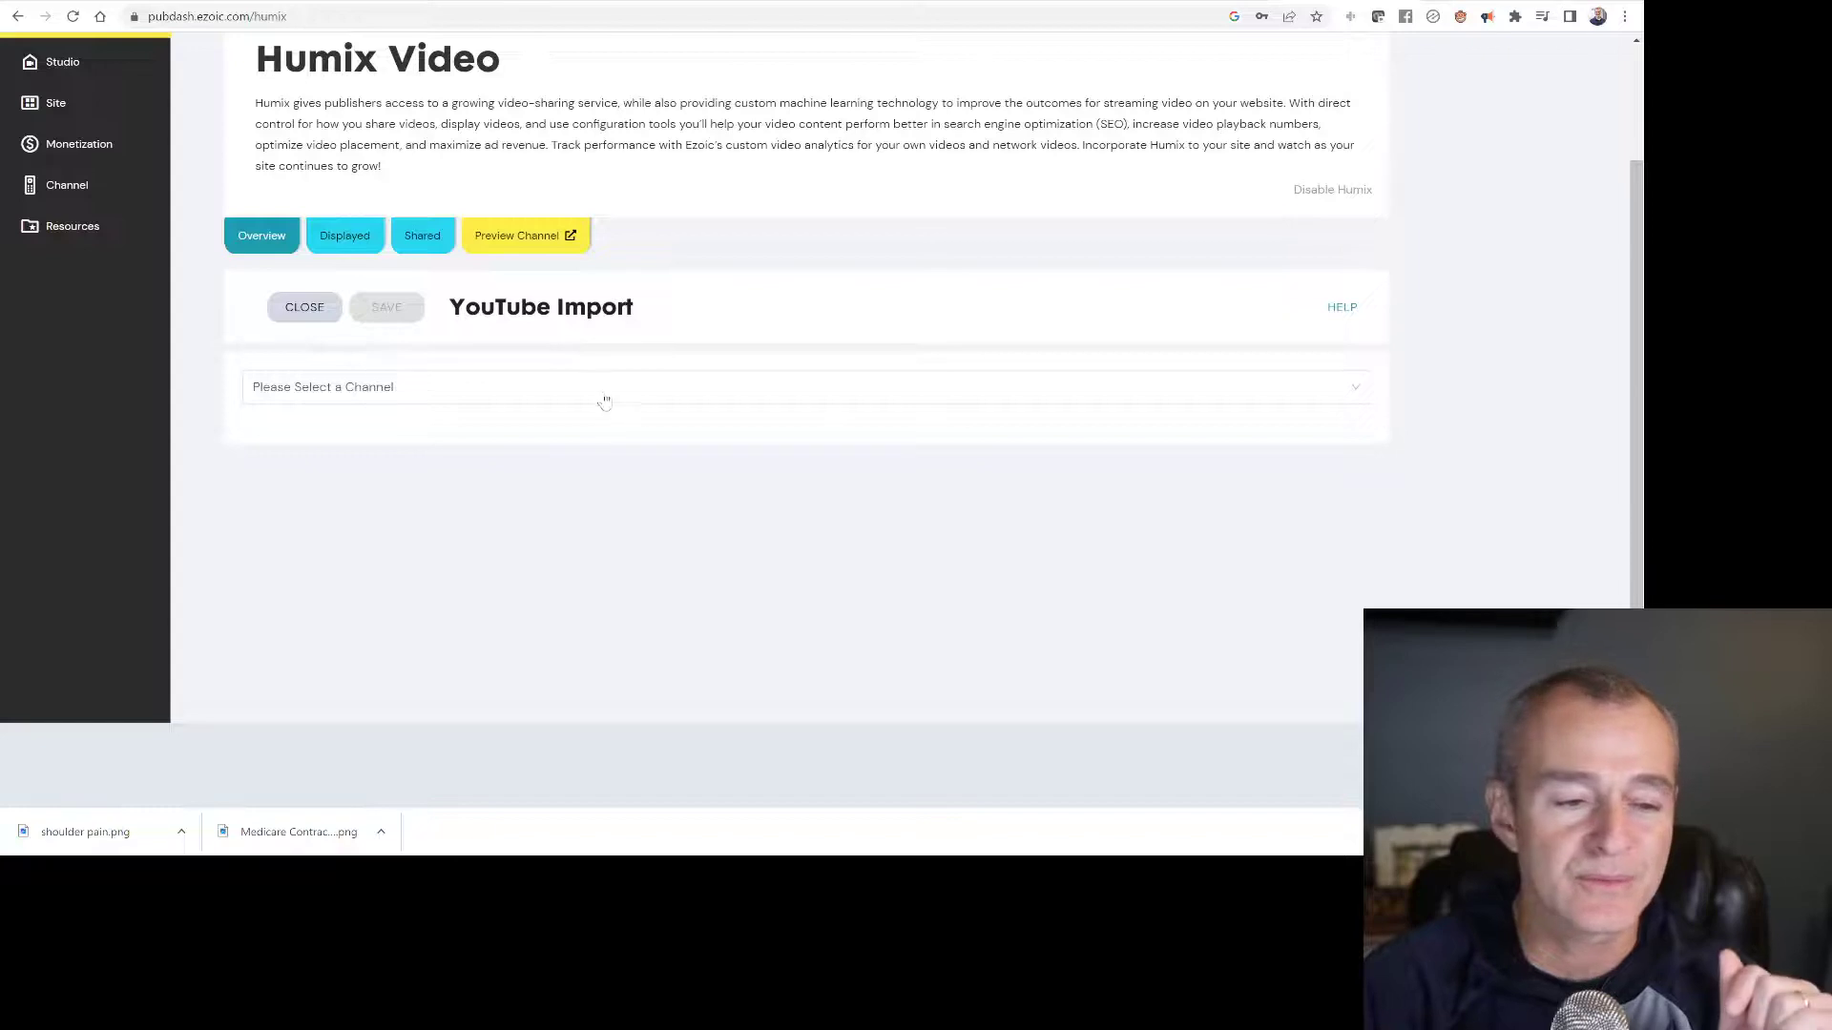
# - Import The Shoulder Guide's biceps tendon repair video and view it uploading in Studio
pyautogui.click(605, 401)
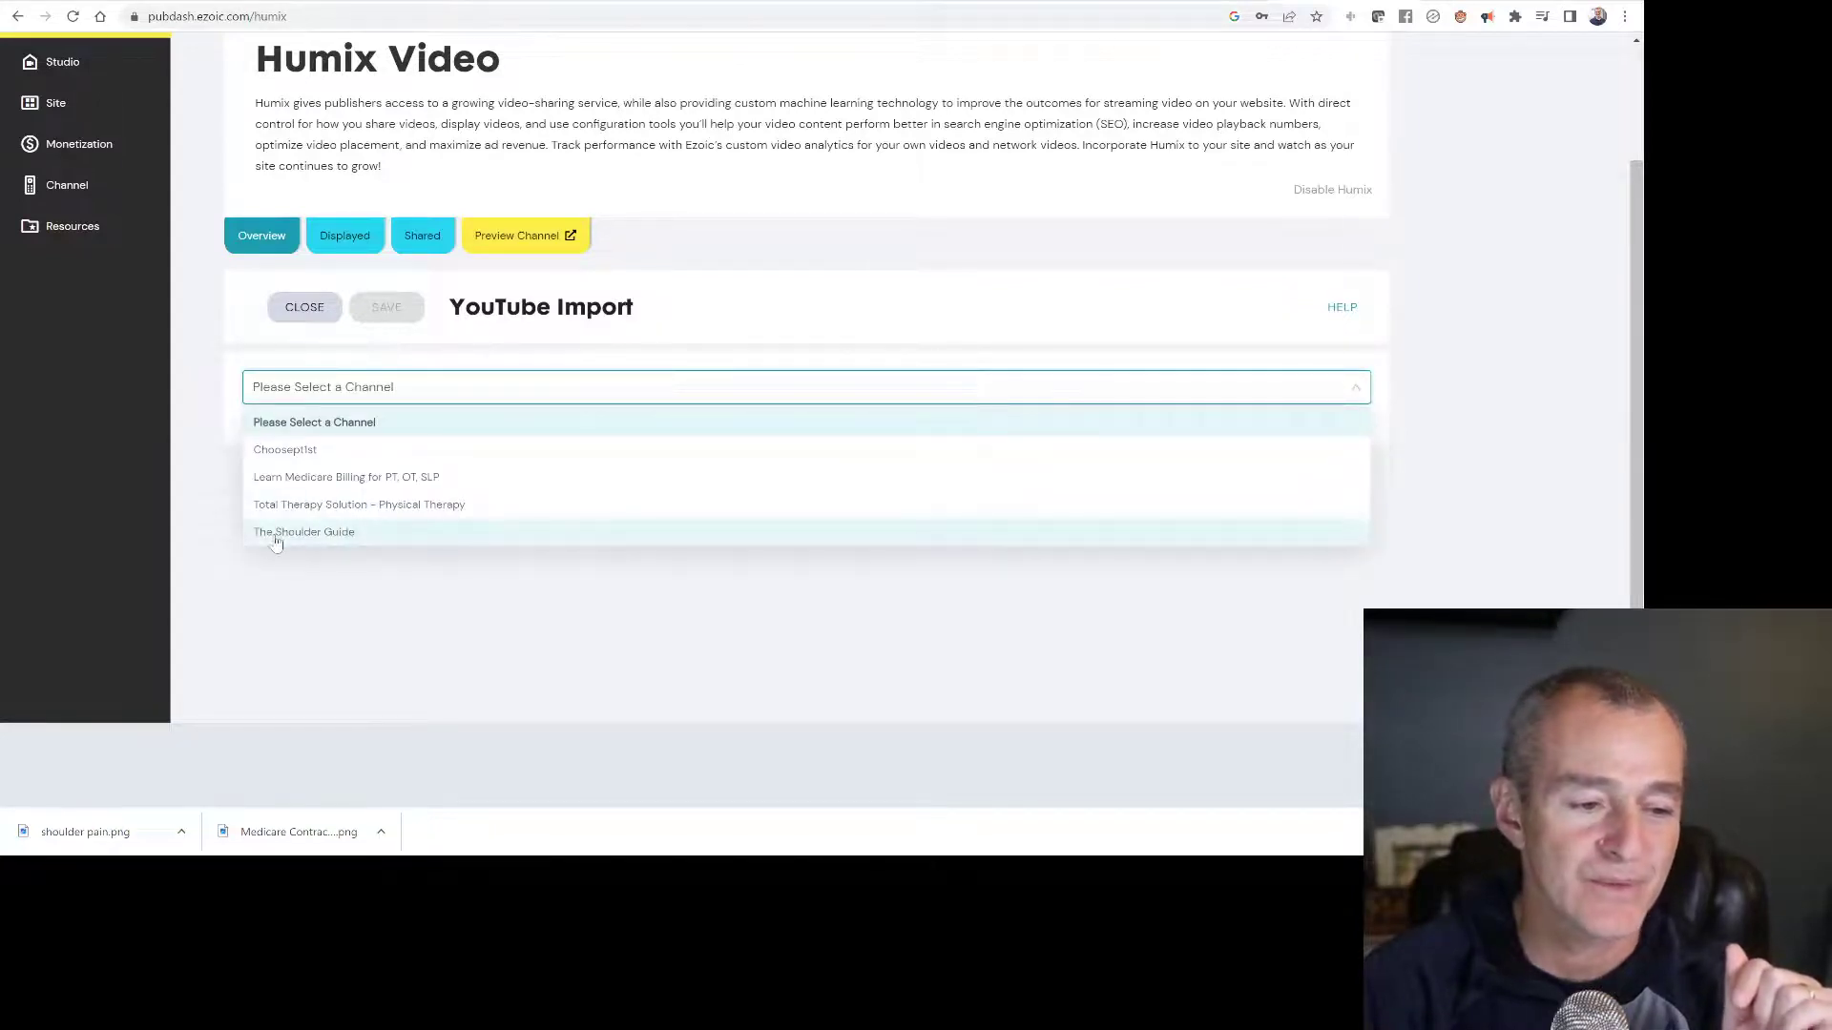
pyautogui.click(304, 530)
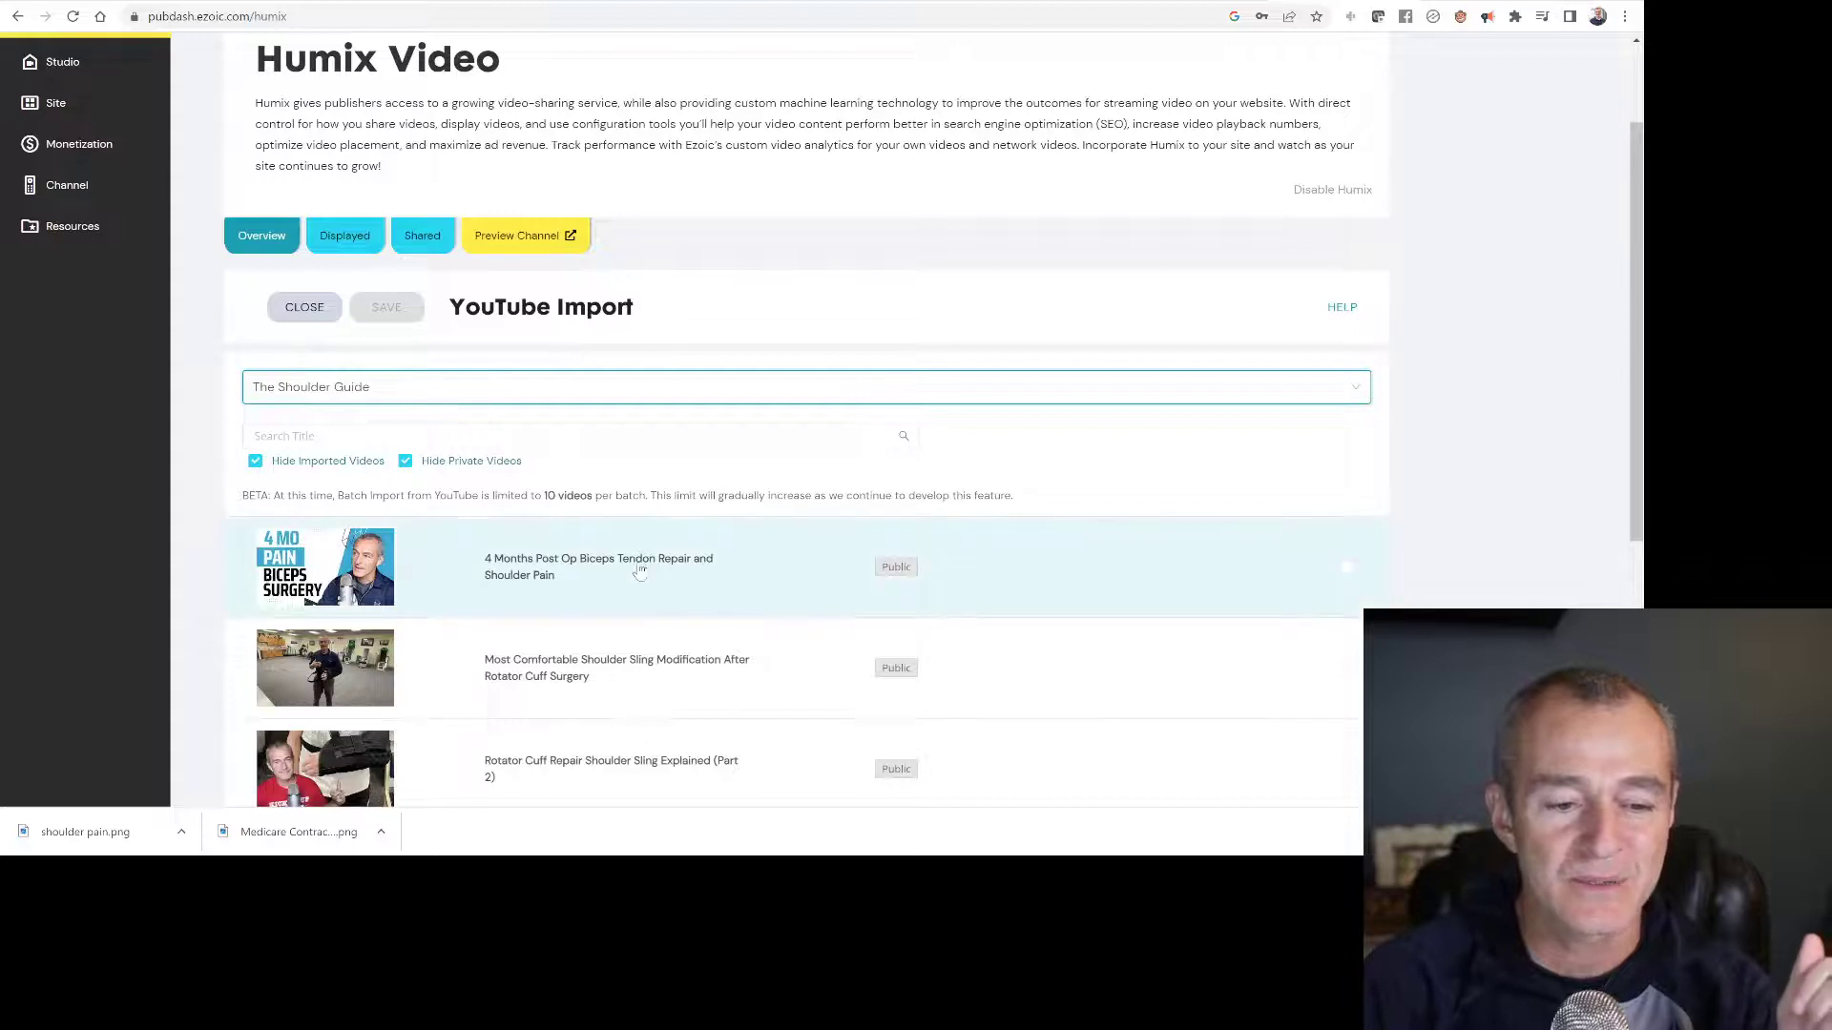
pyautogui.click(1348, 566)
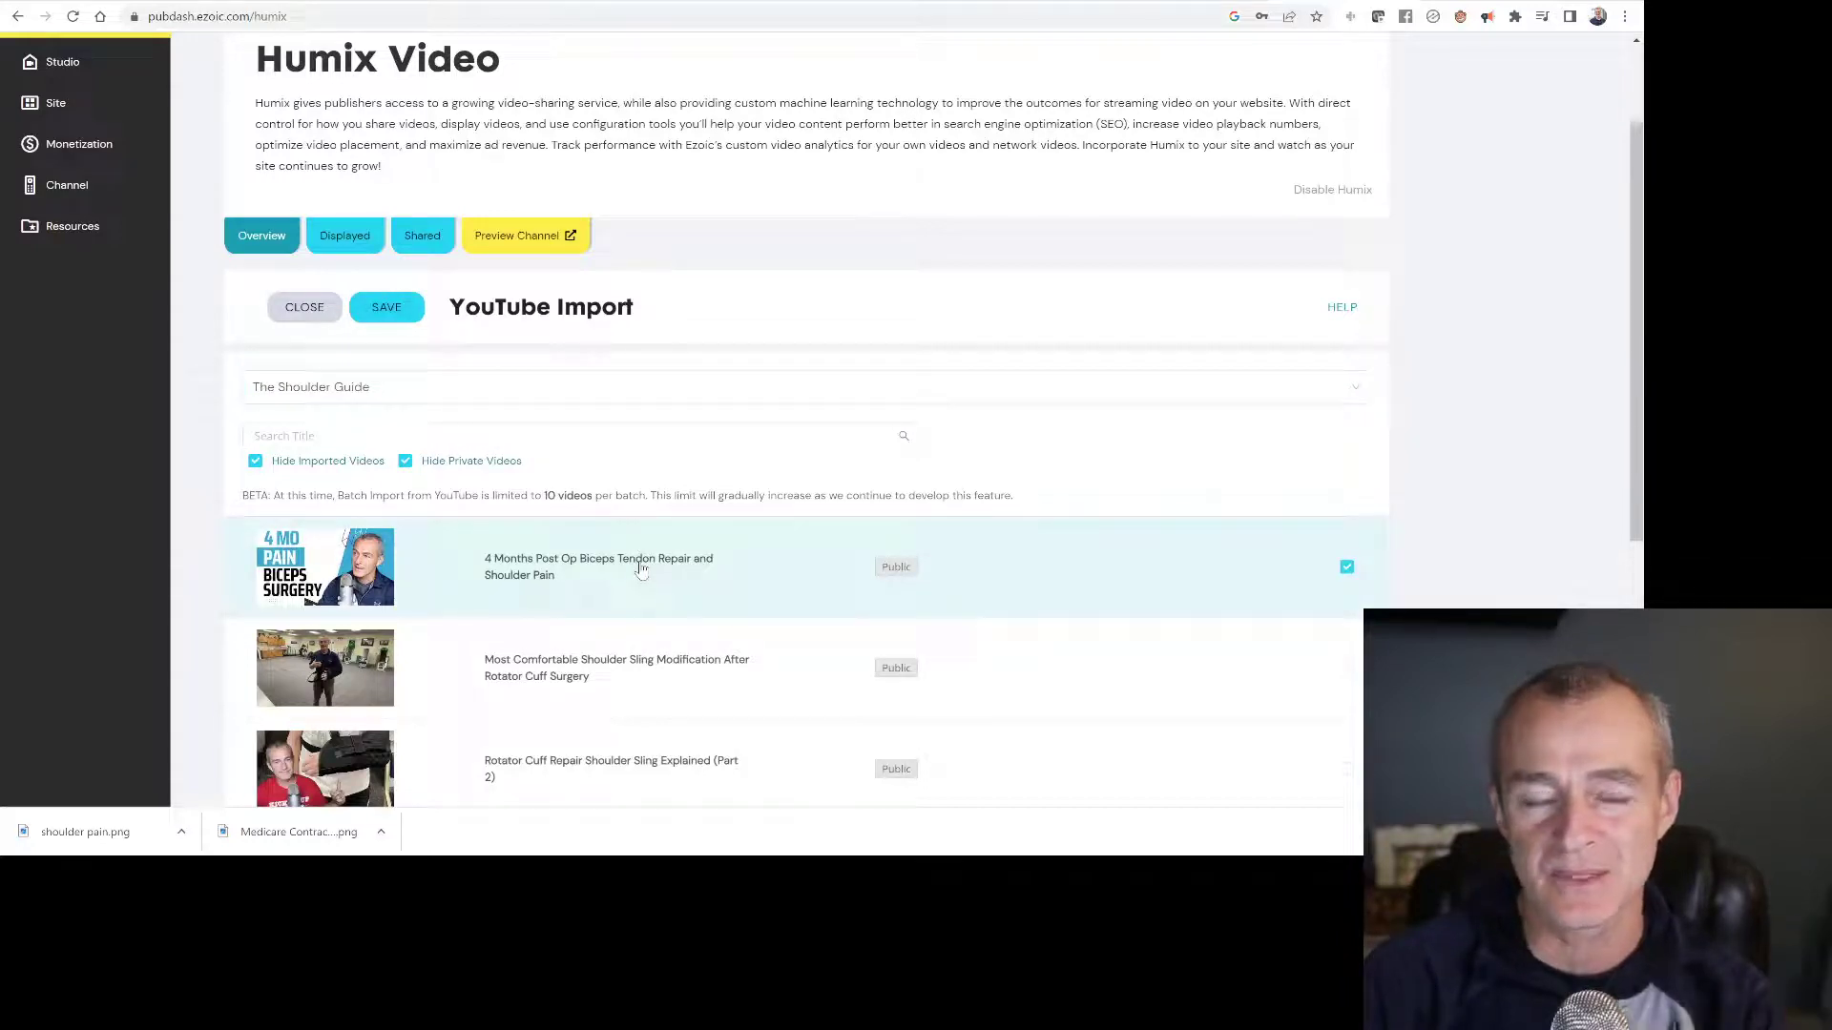
pyautogui.moveTo(763, 538)
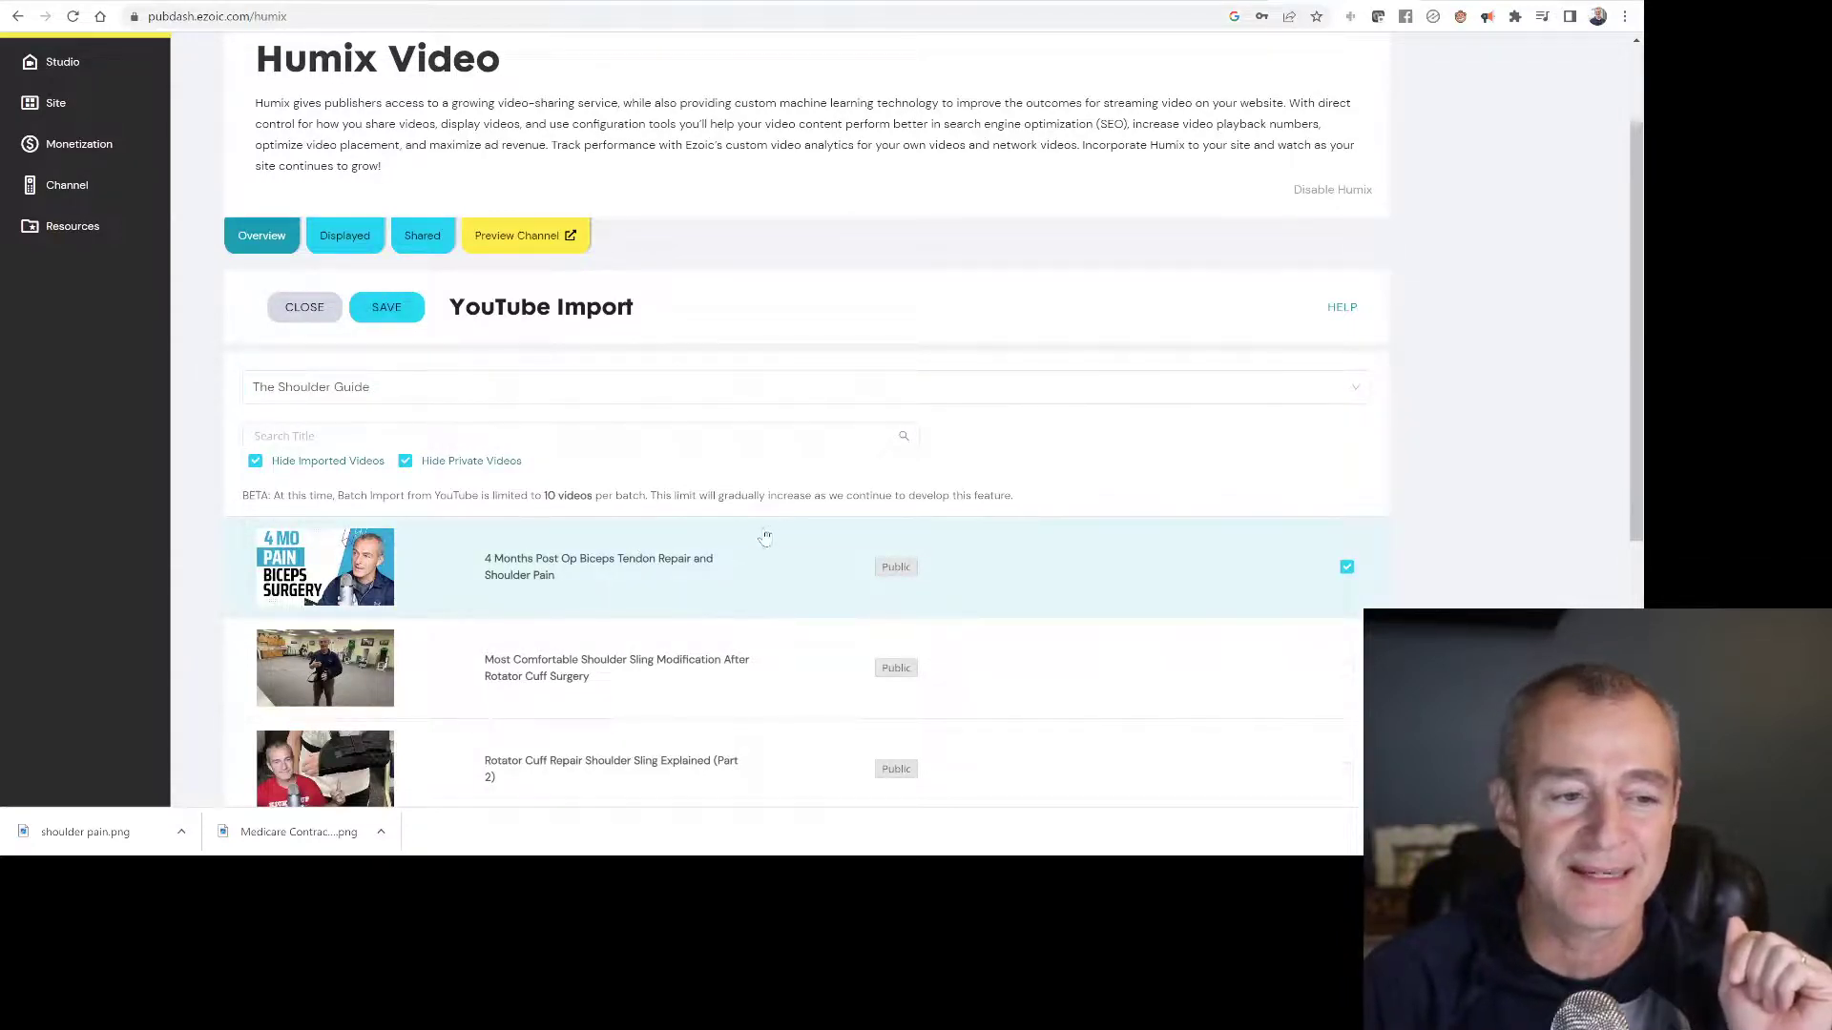
pyautogui.click(385, 305)
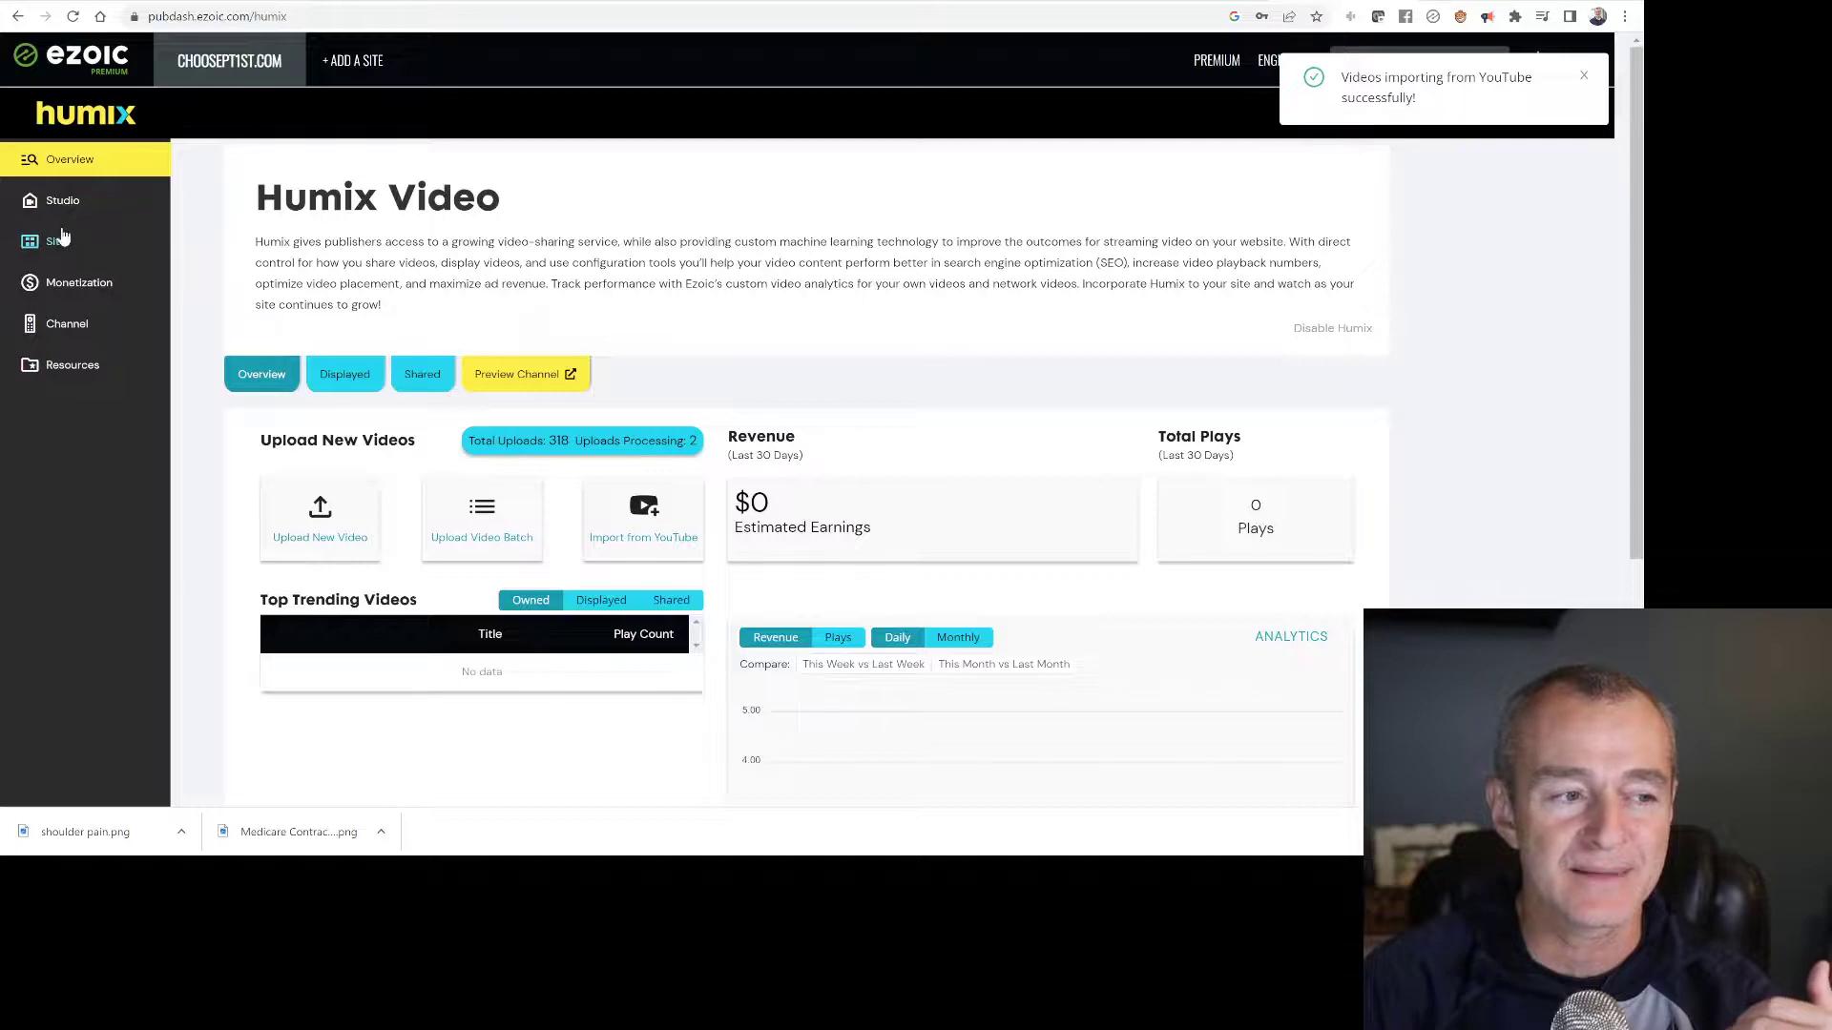
pyautogui.click(63, 200)
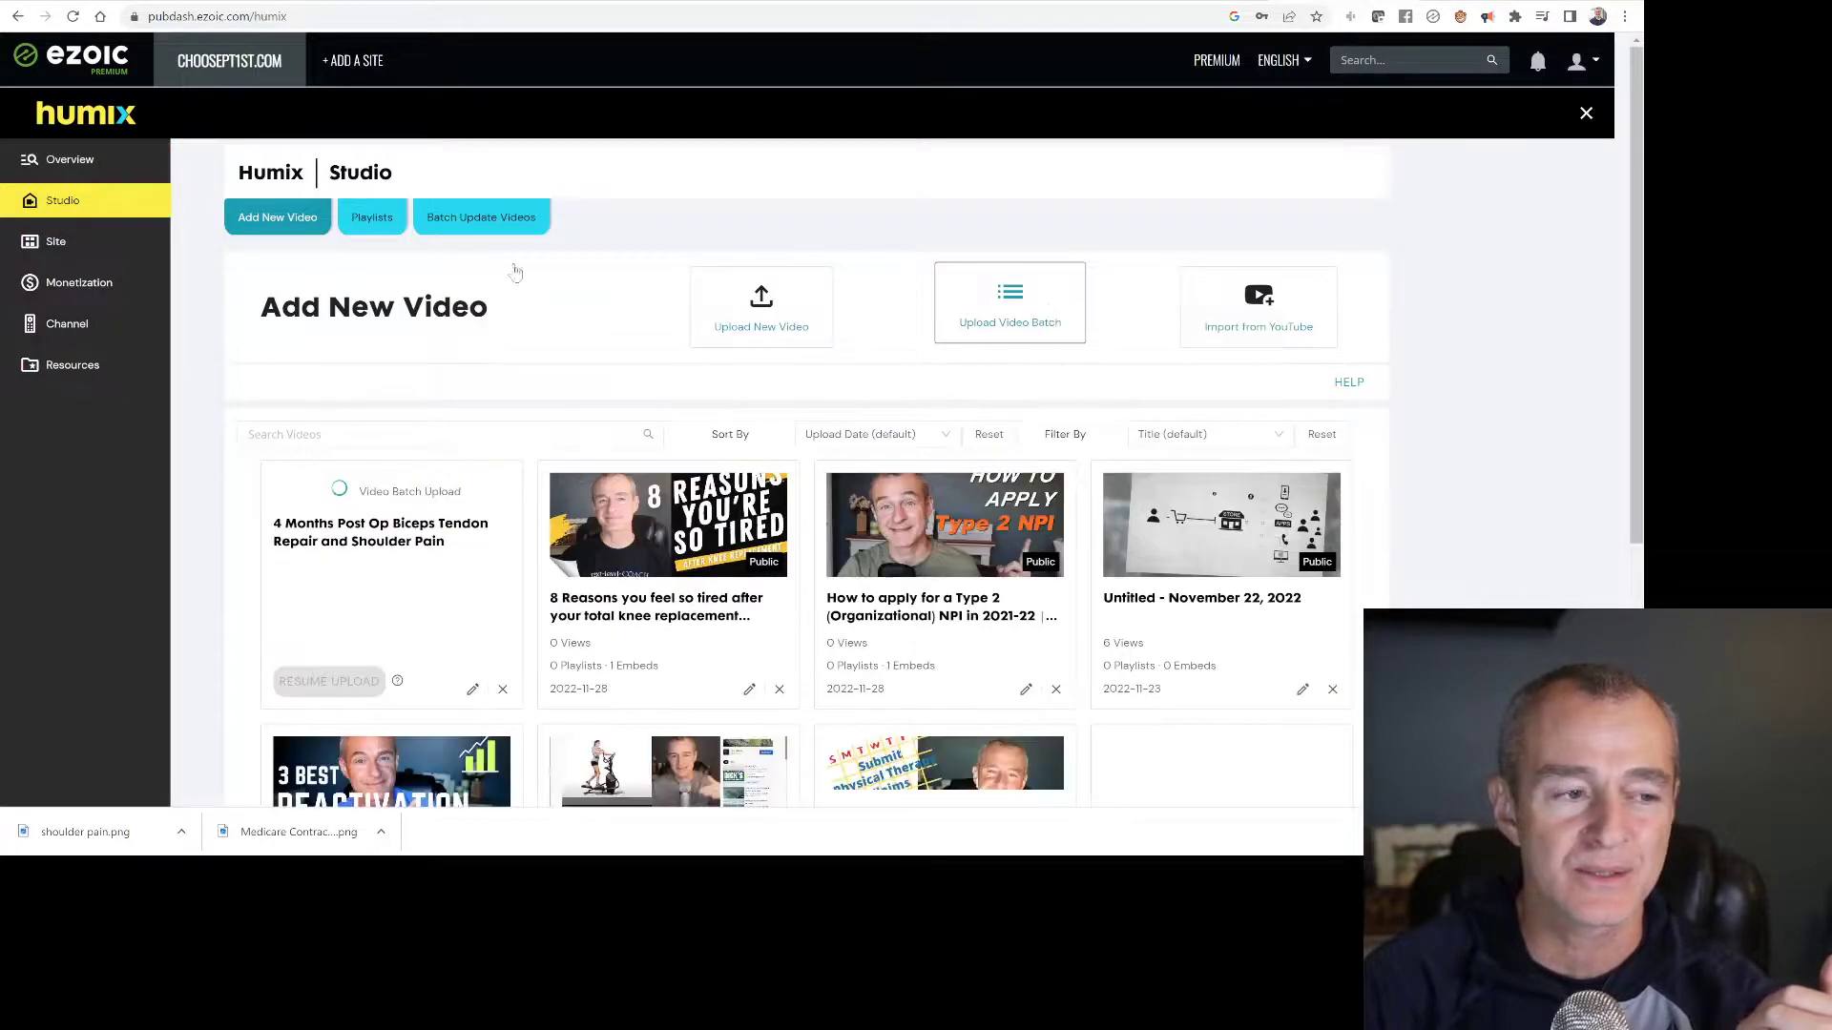